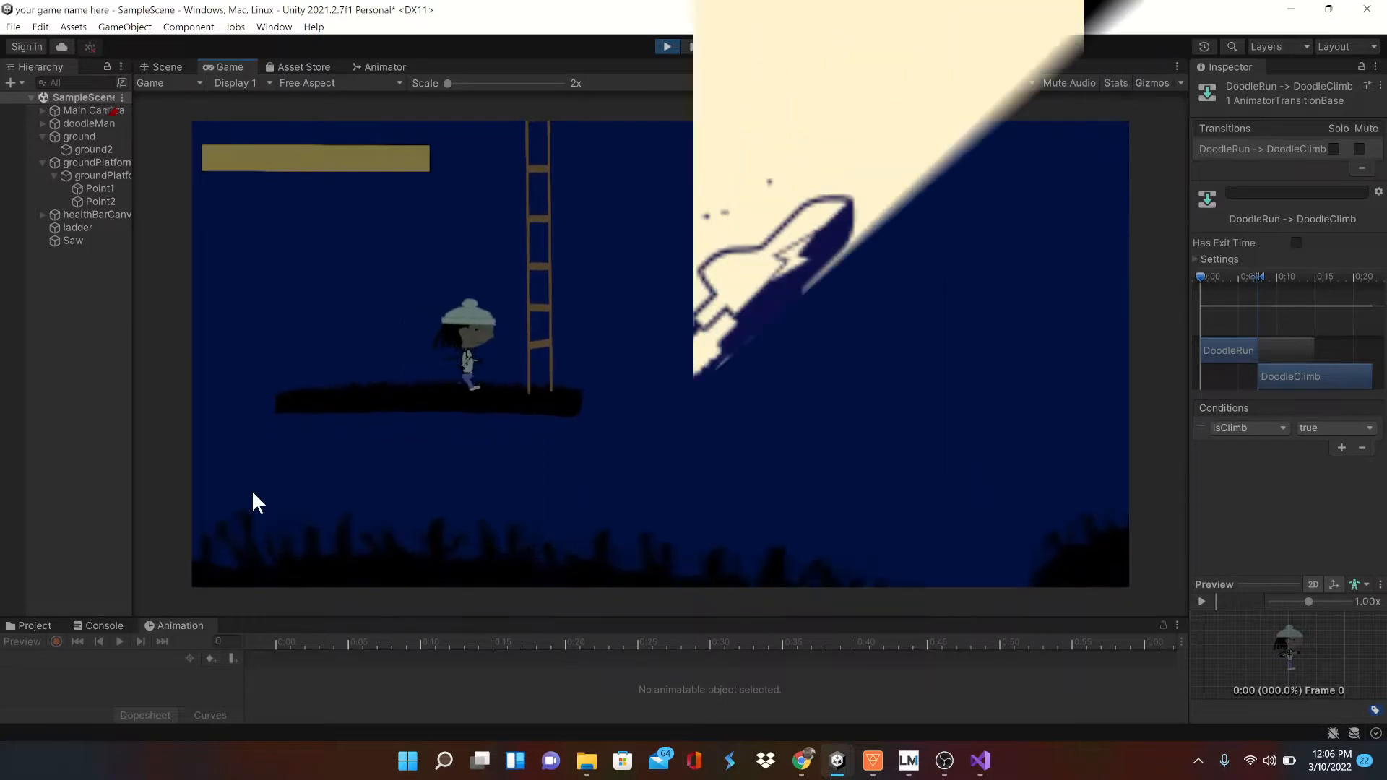
Return from the running game to scene editing, with the old ladder removed and ArtWork assets listed.
left_click(166, 66)
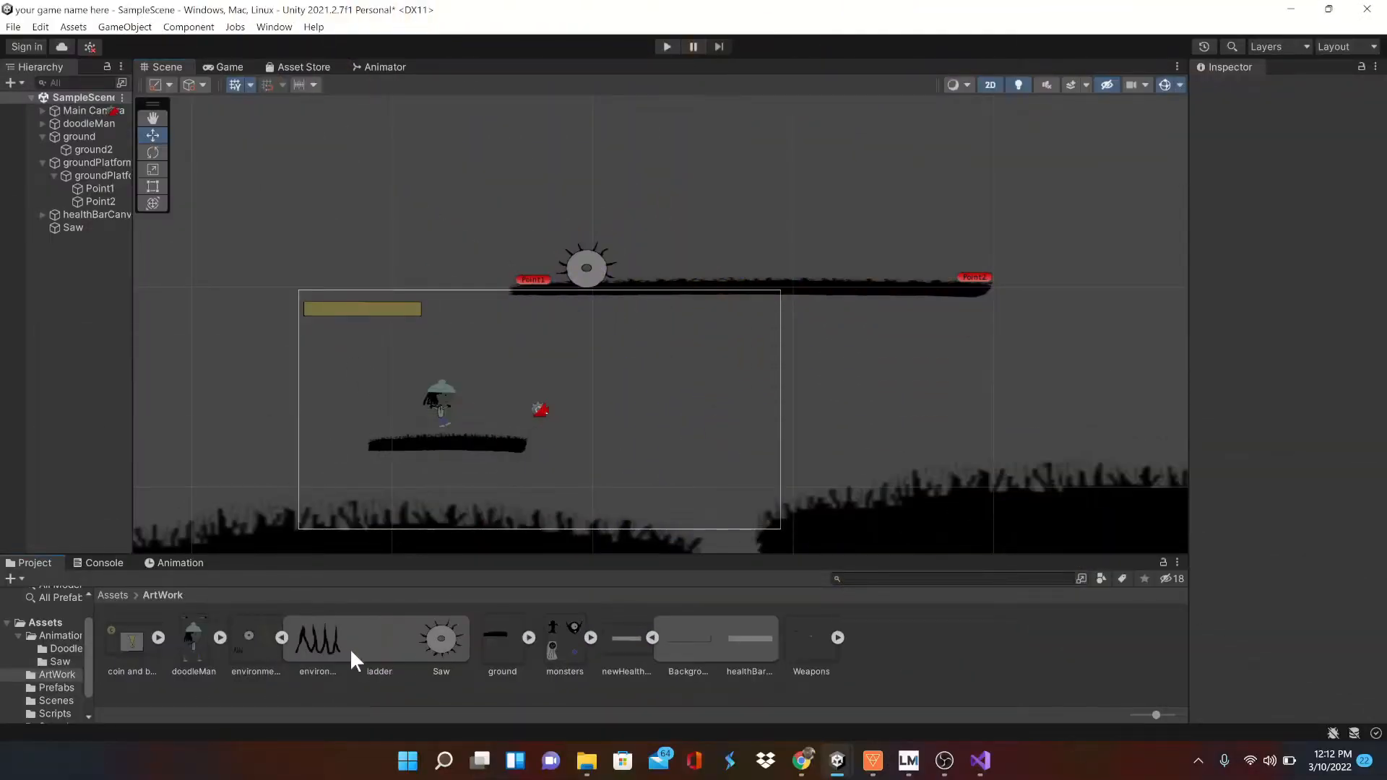
Place the ladder sprite on the player's platform and give it a trigger Box Collider 2D.
left_click_drag(378, 637, 496, 354)
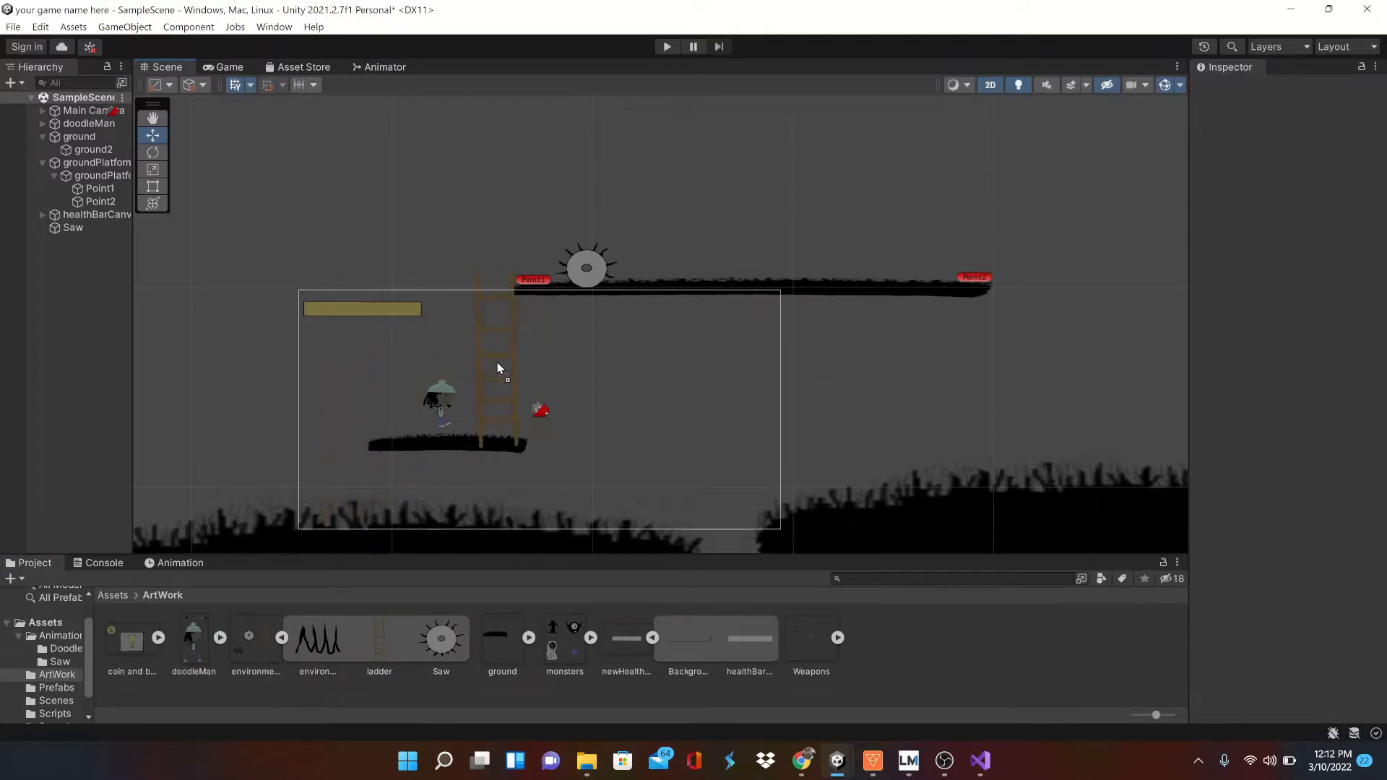
left_click(497, 367)
type("0.64")
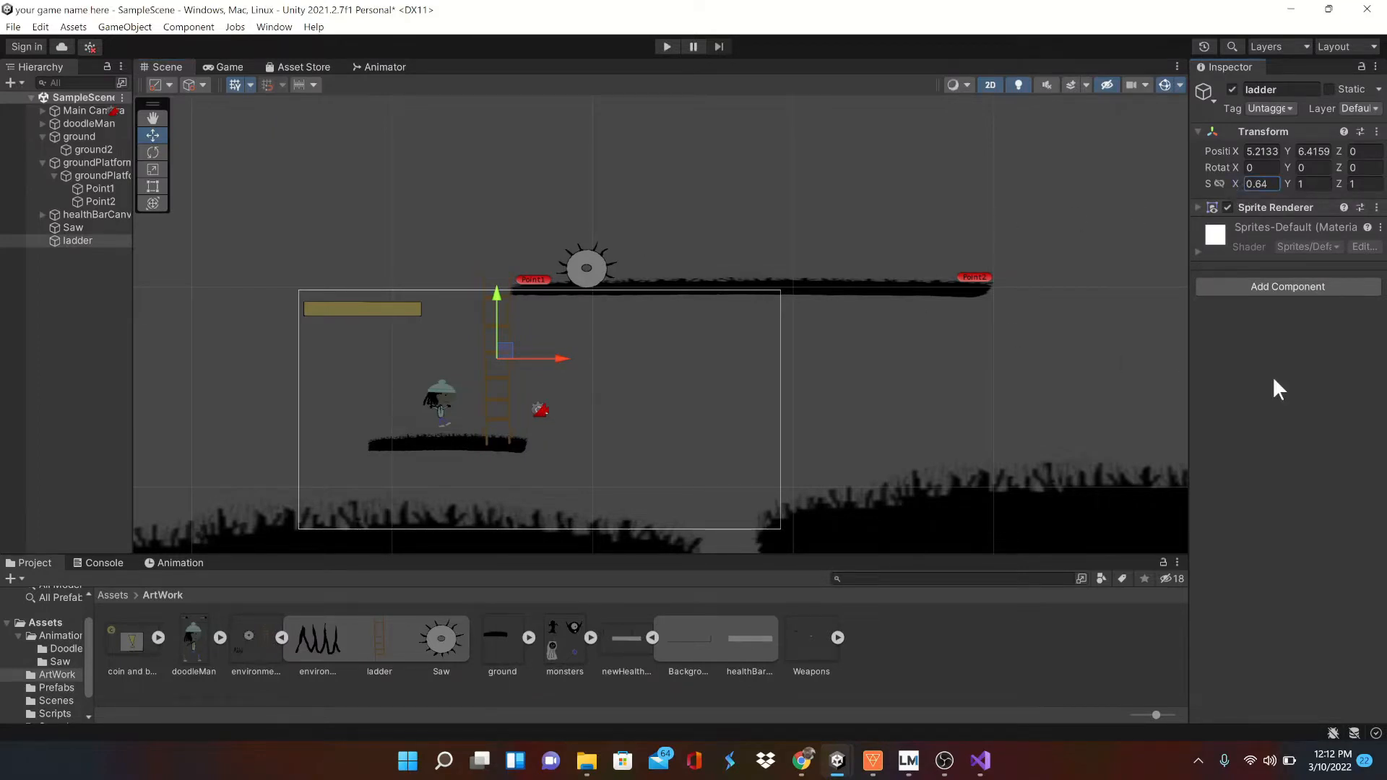
left_click(1287, 286)
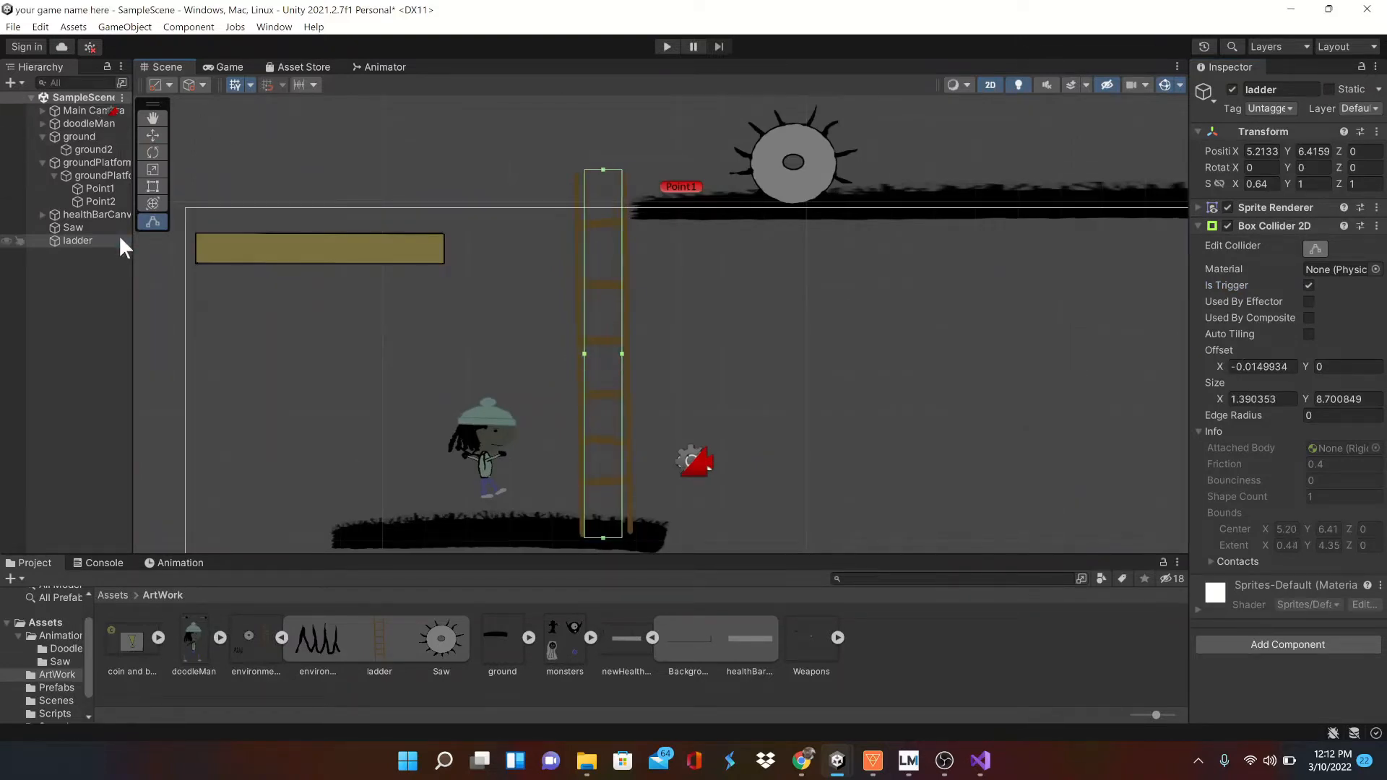
Shift the ladder right with the Move tool and save it as a prefab in Assets/Prefabs.
left_click(152, 134)
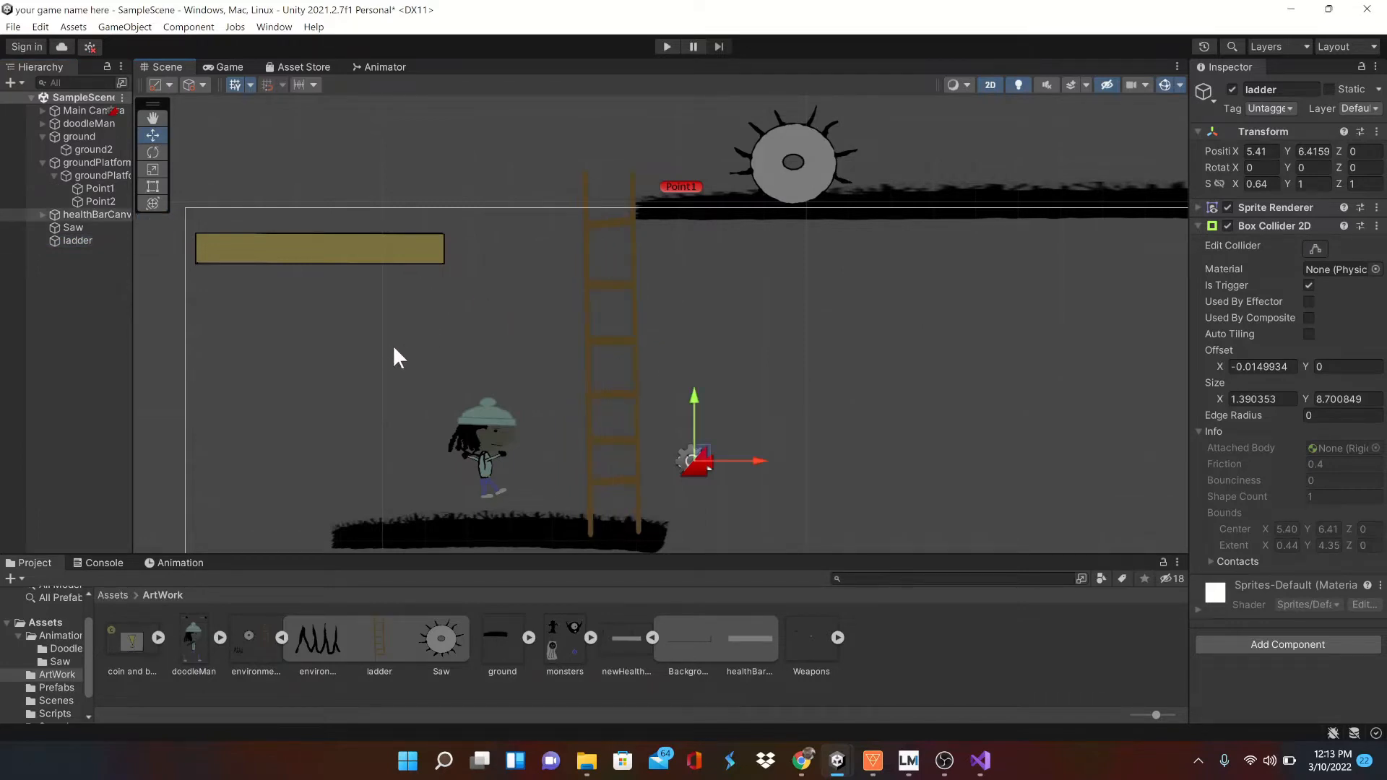
left_click(96, 214)
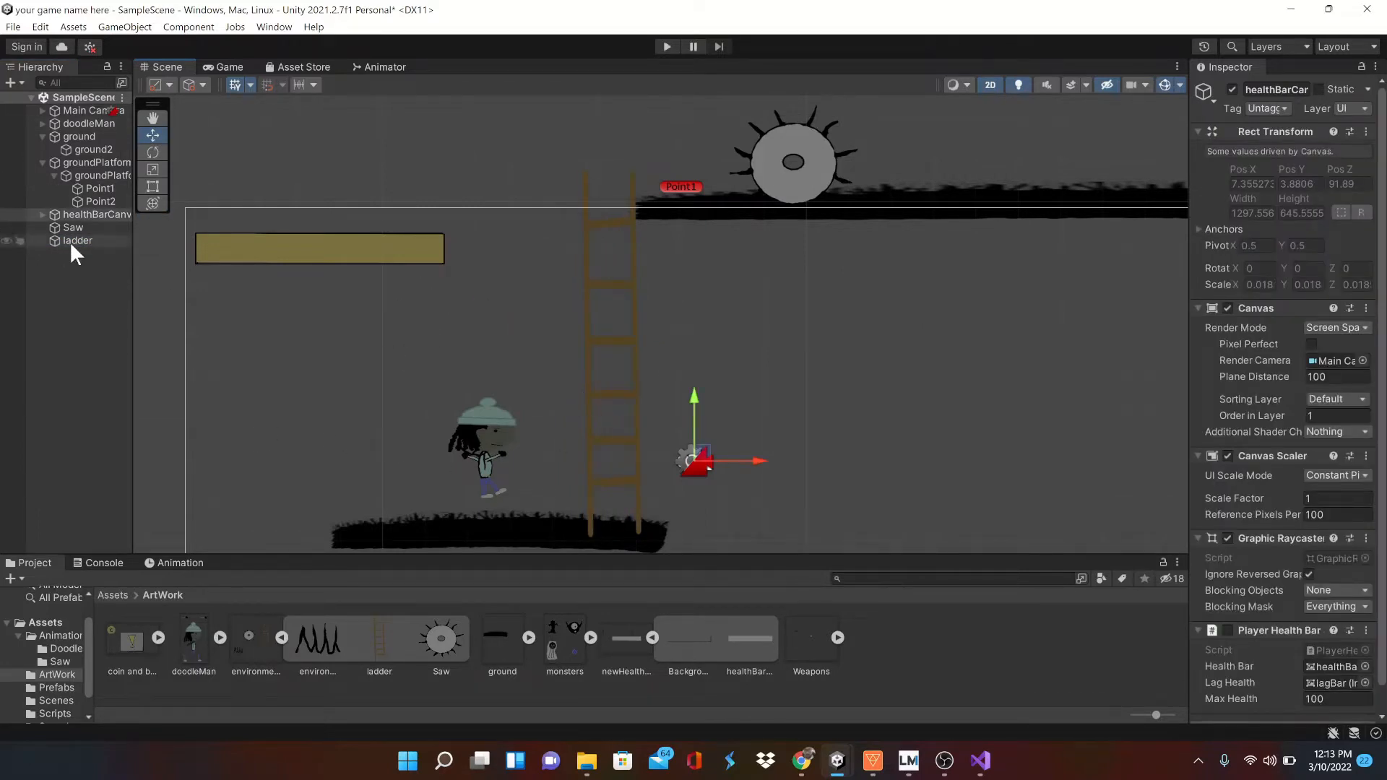
left_click(78, 242)
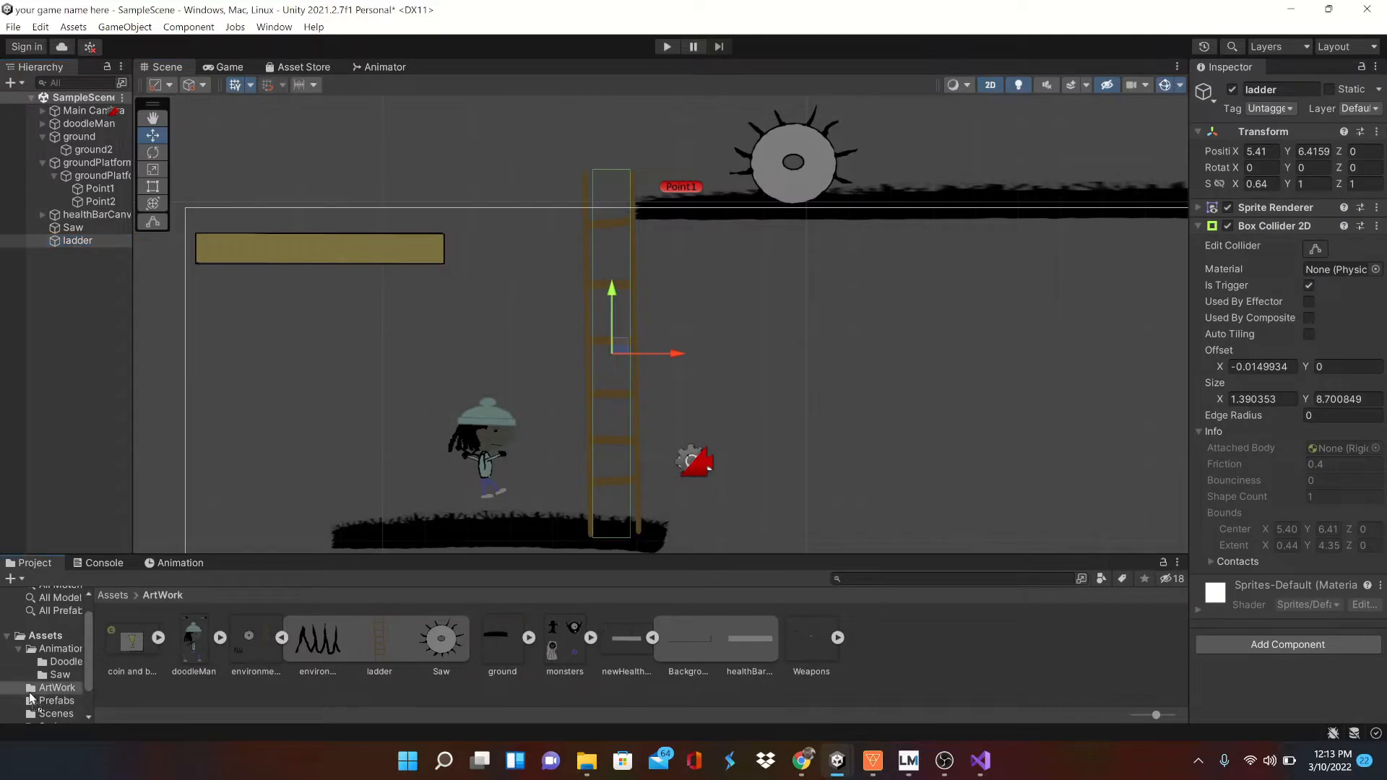
left_click(57, 660)
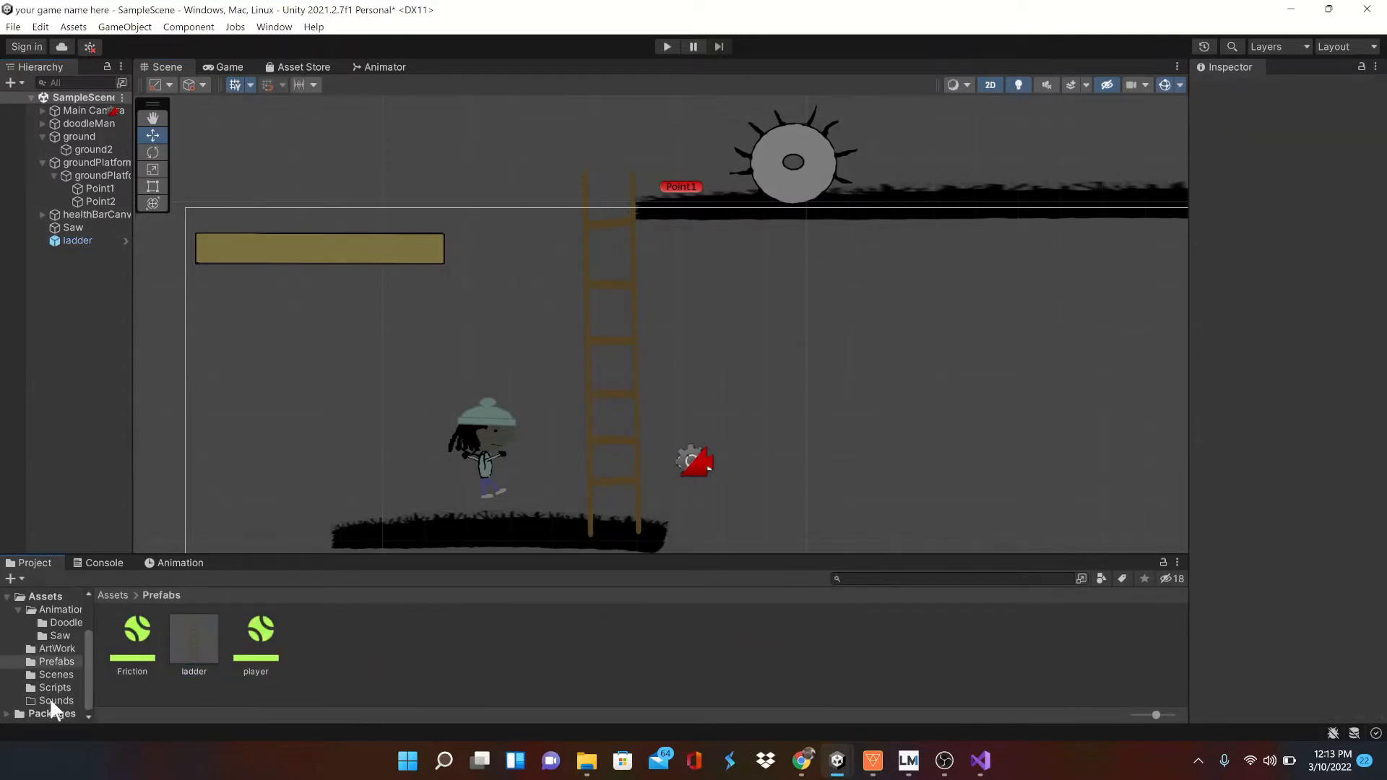
left_click(54, 688)
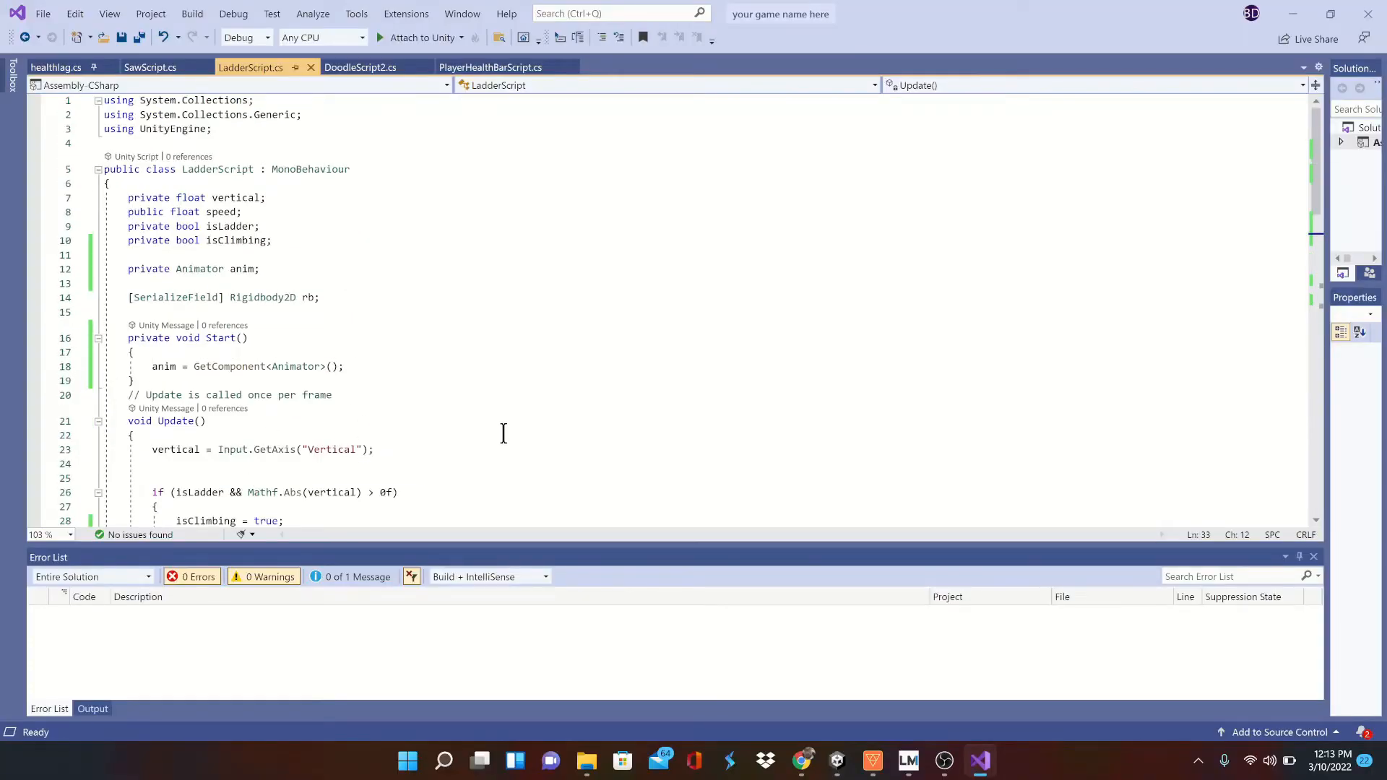
mouse_move(463, 403)
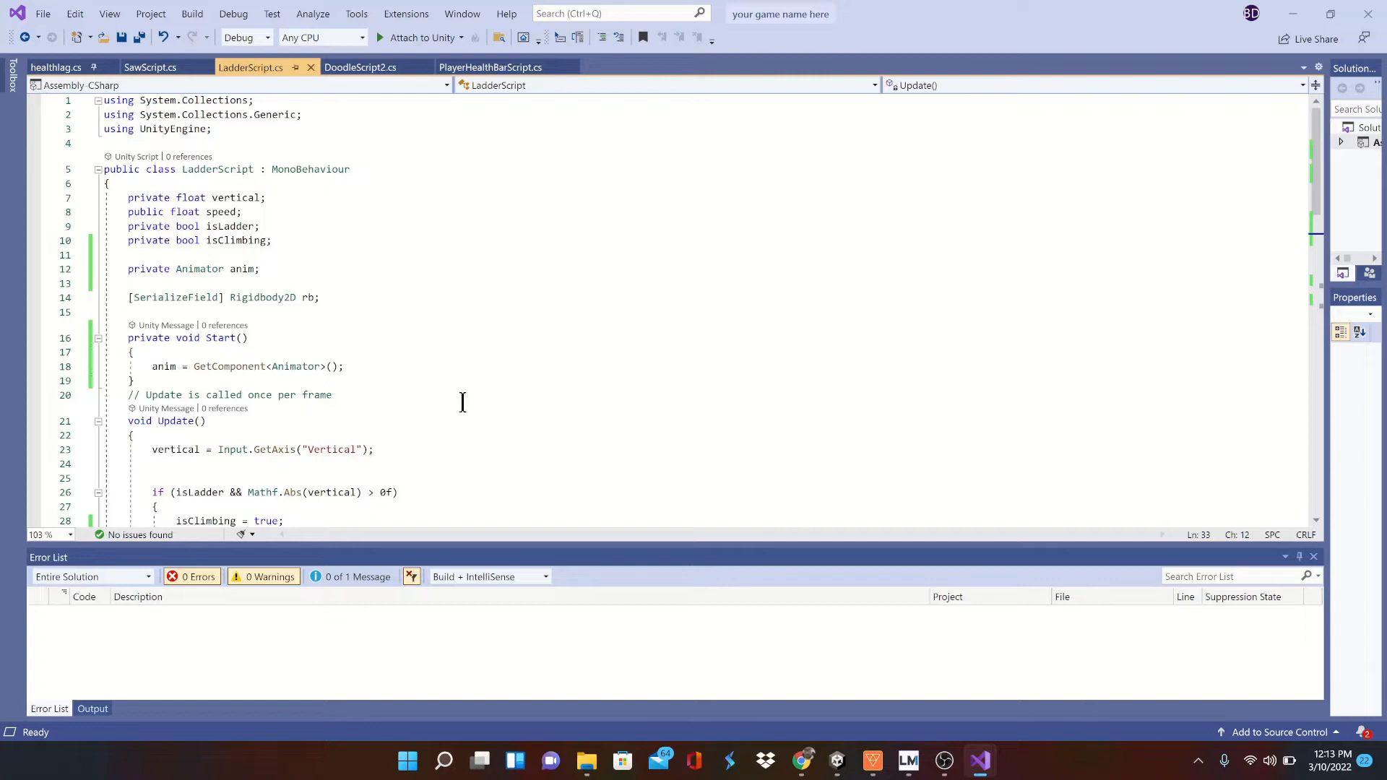
mouse_move(474, 376)
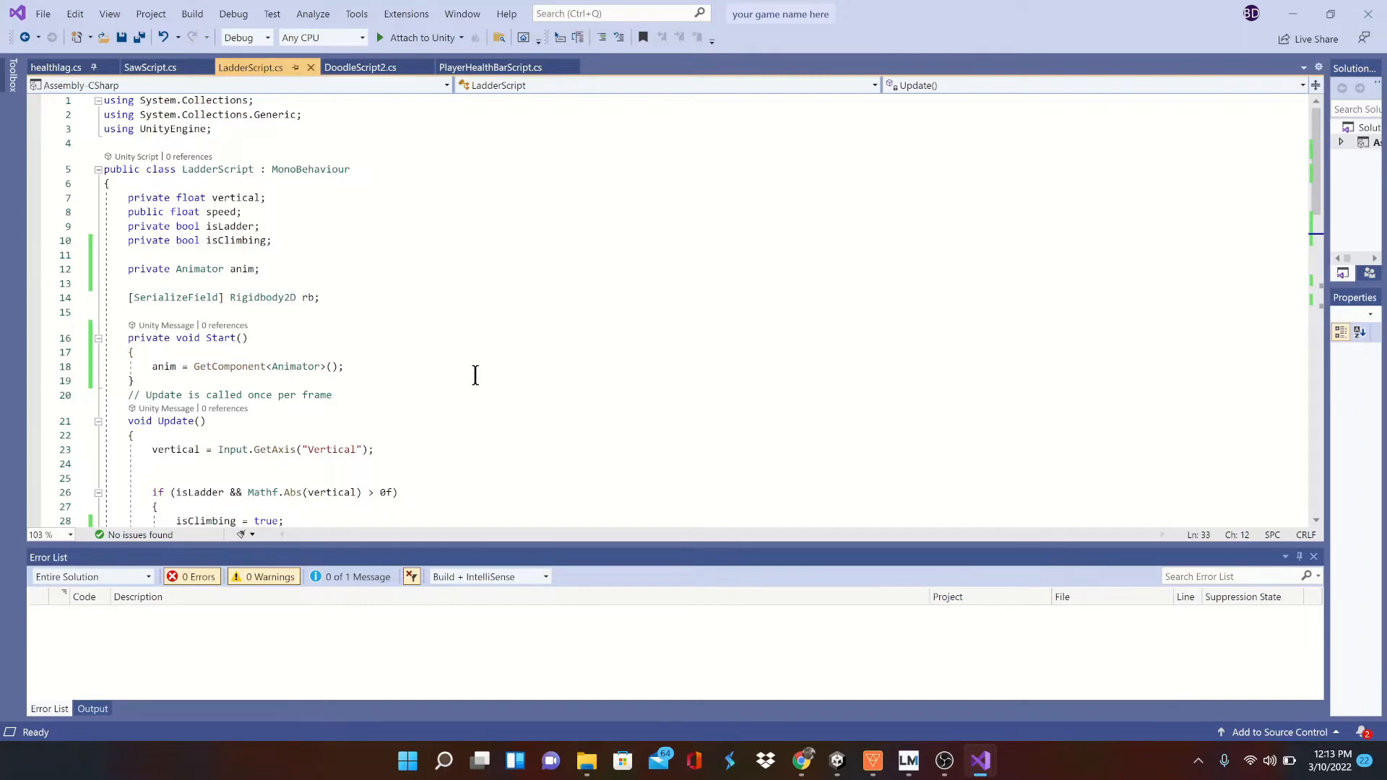
mouse_move(478, 376)
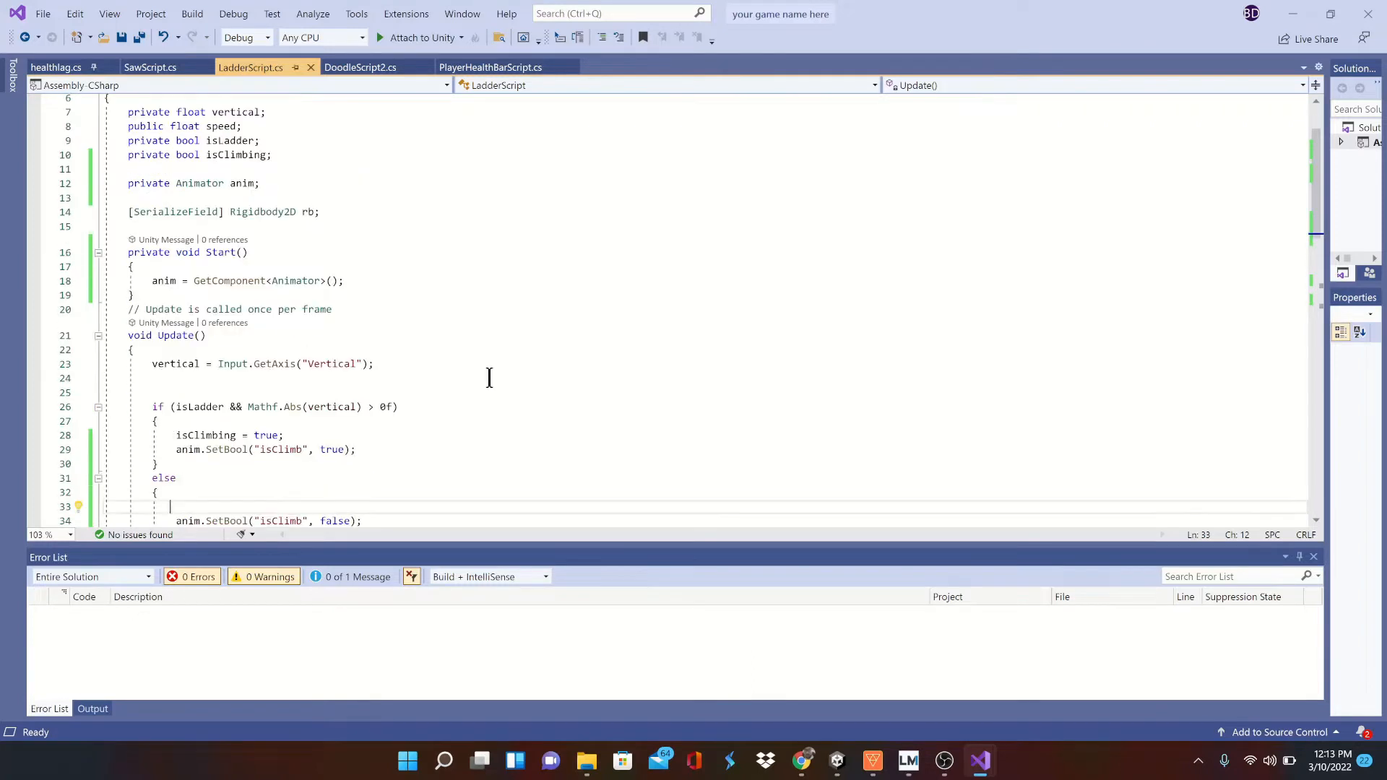
Review LadderScript's Start and Update methods that set the isClimb animation flag.
scroll("down", 3)
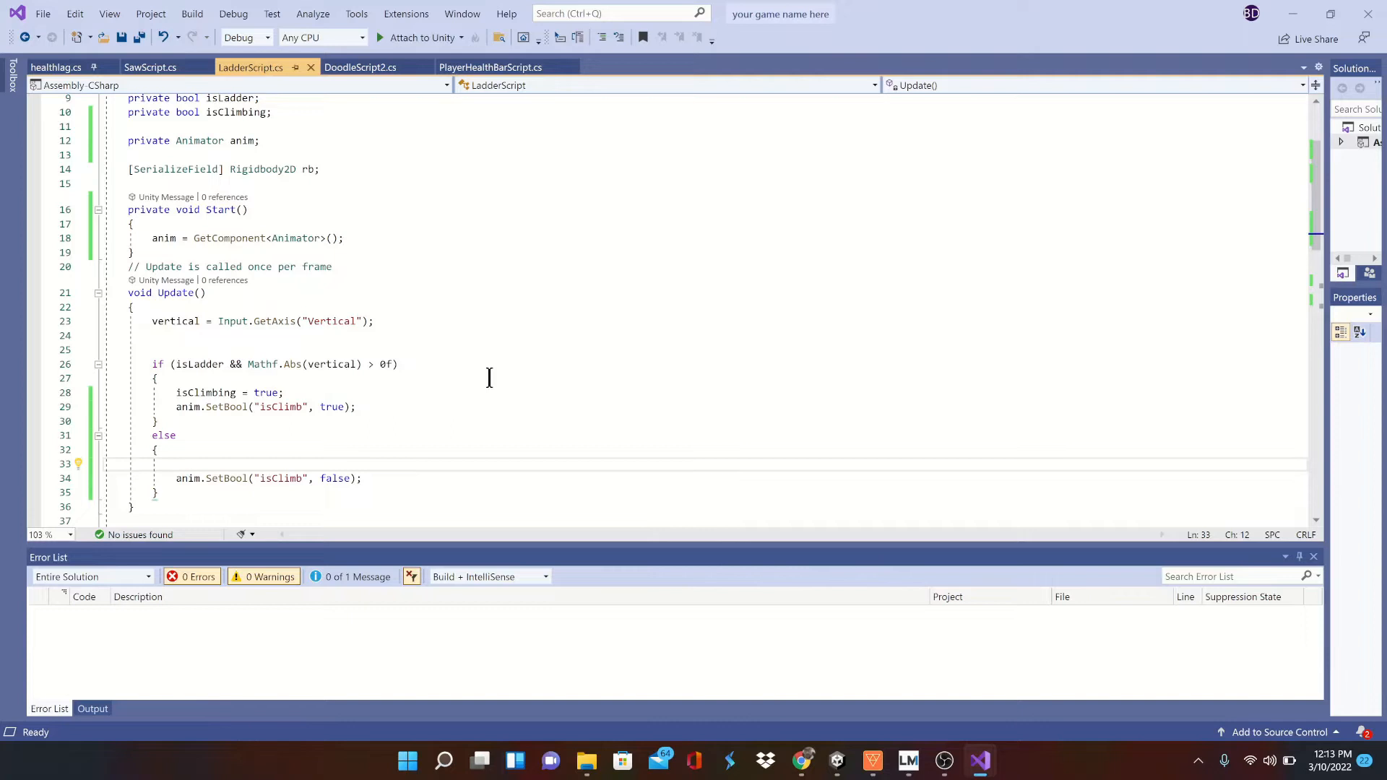
mouse_move(341, 315)
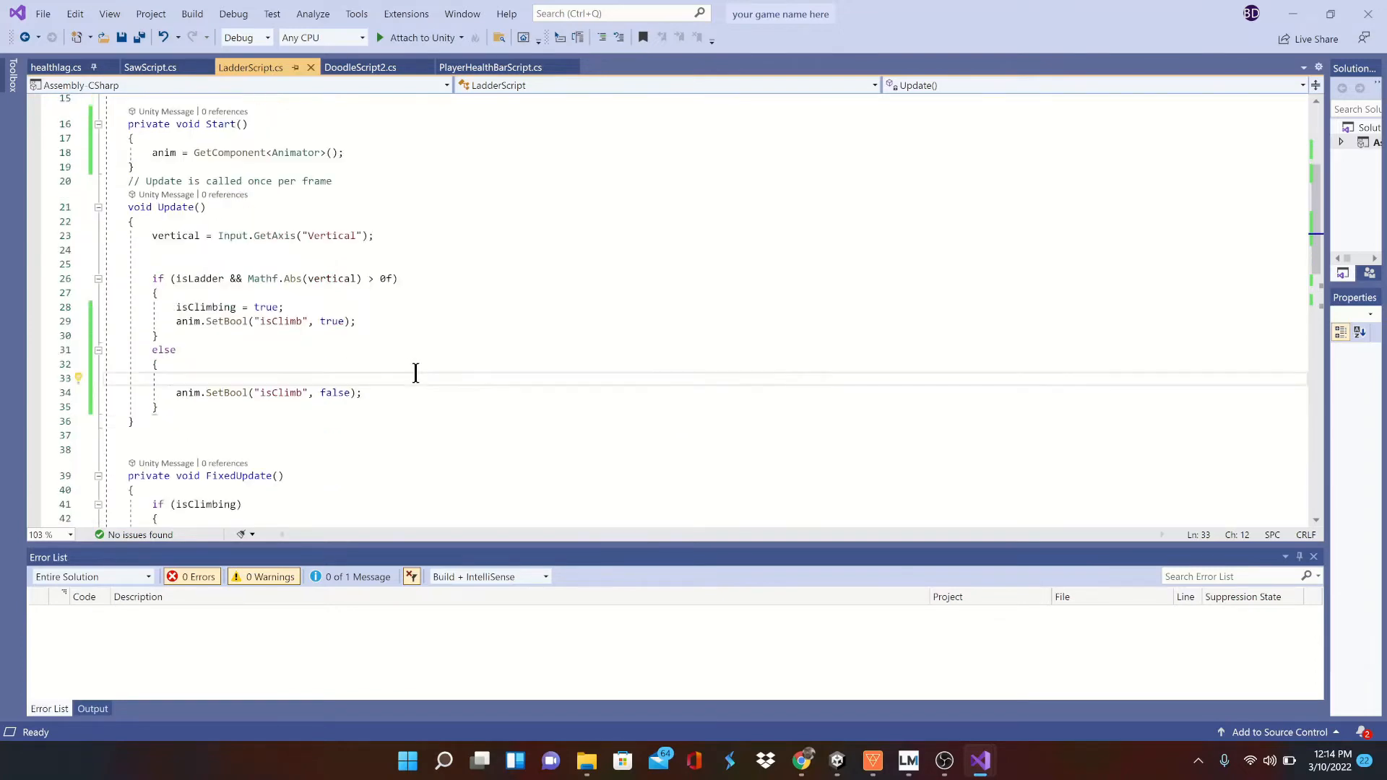
Add isClimbing = false inside OnTriggerExit2D's Ladder tag block and save the script.
scroll("down", 3)
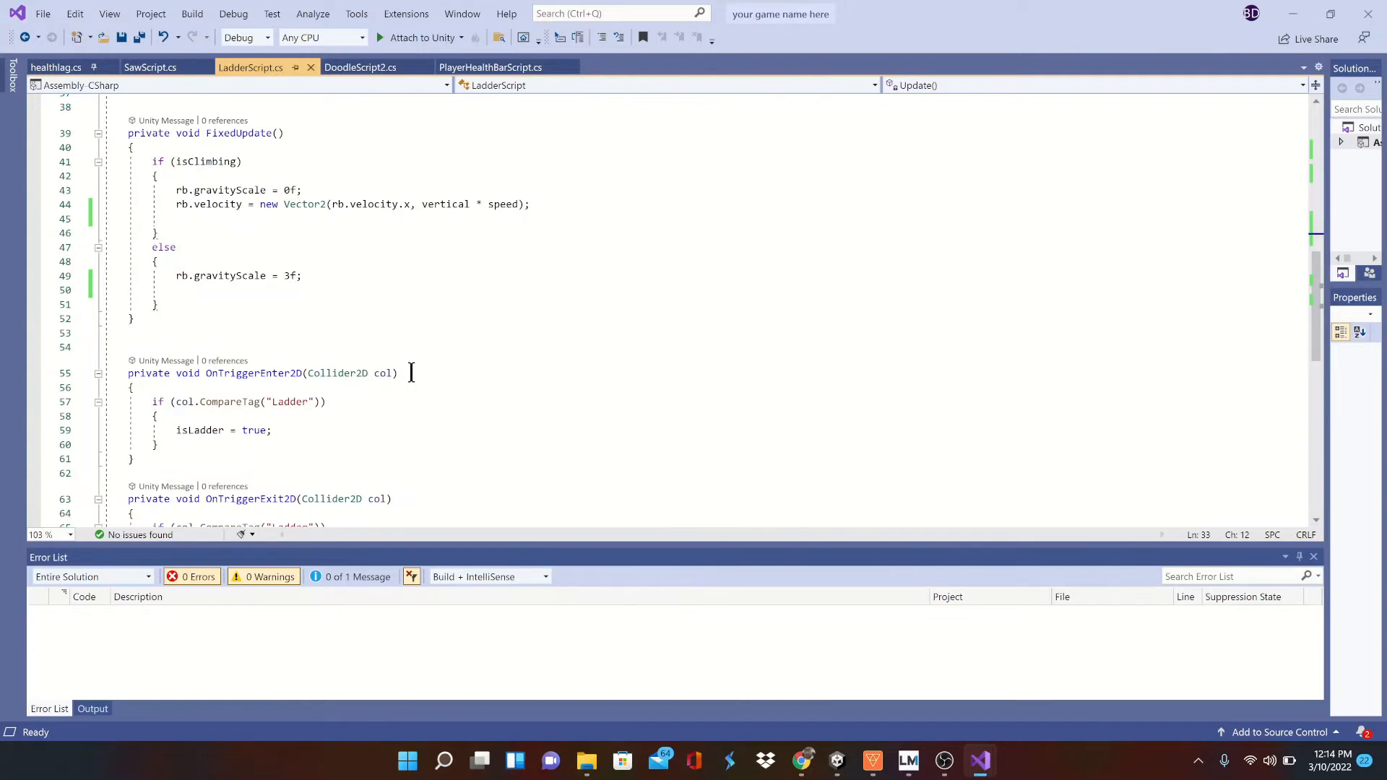
mouse_move(427, 362)
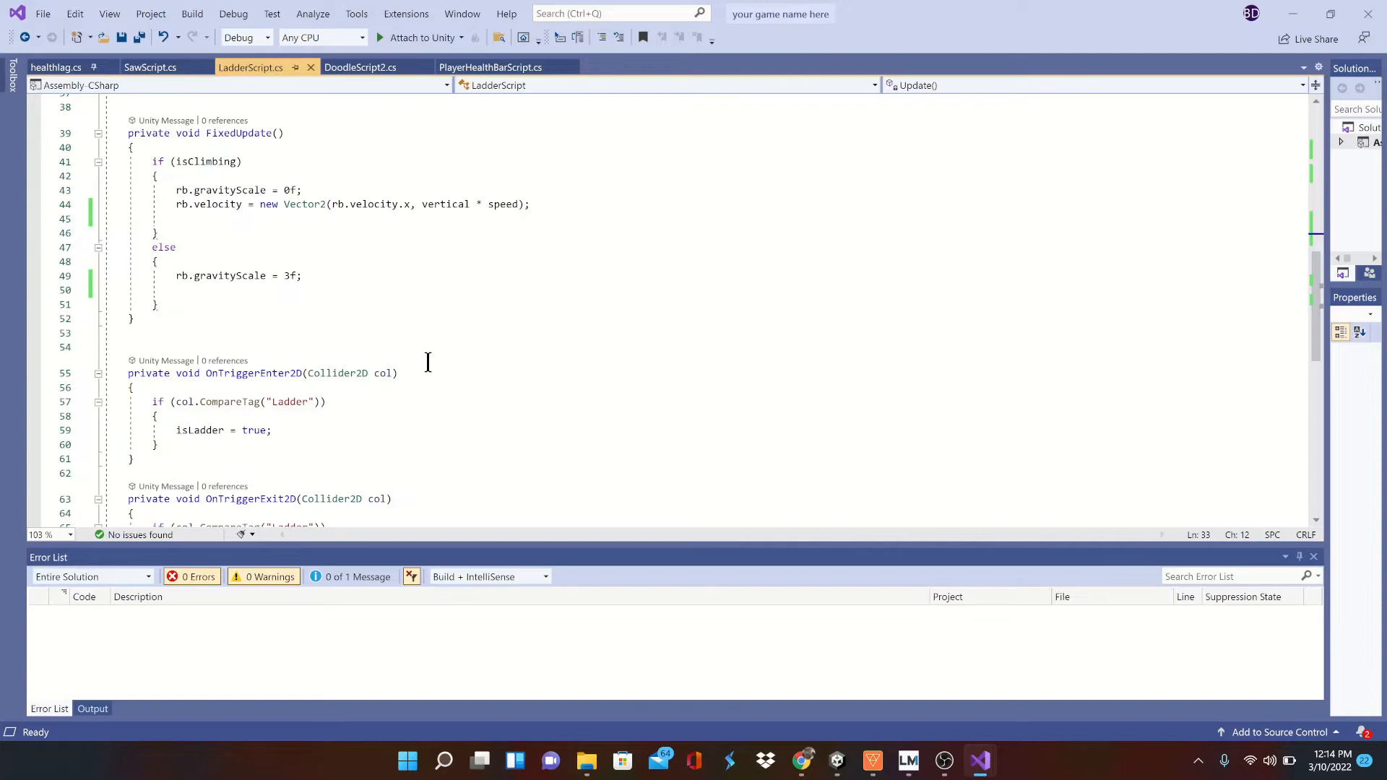
scroll("down", 3)
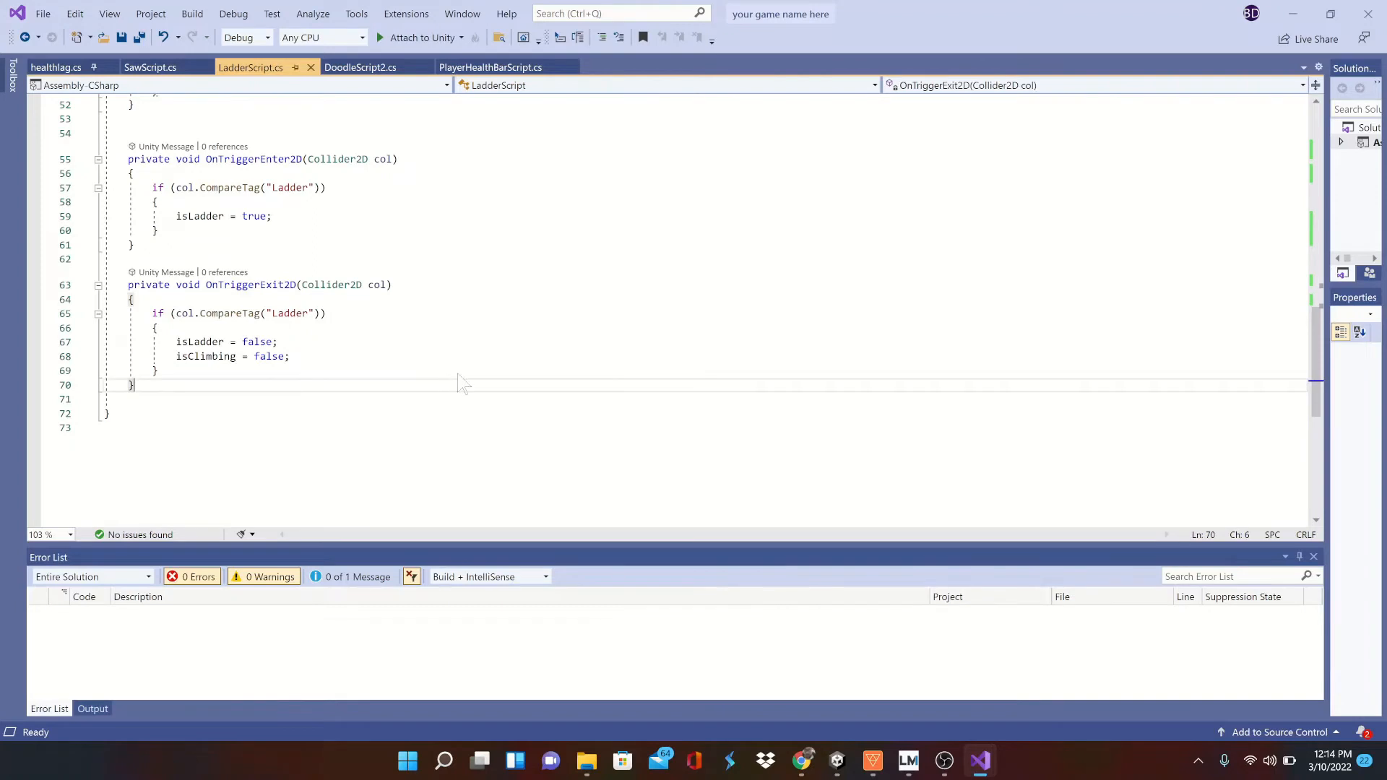
left_click(291, 355)
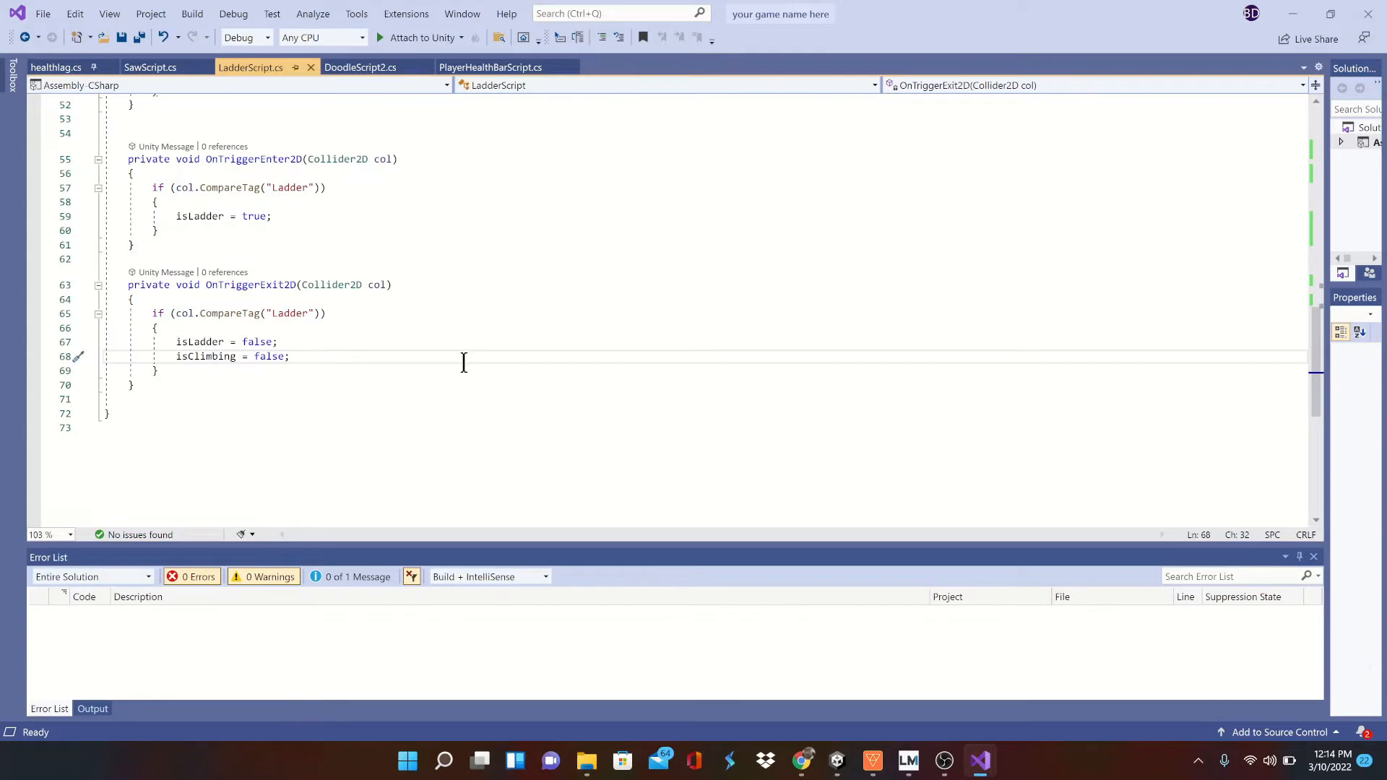
mouse_move(197, 215)
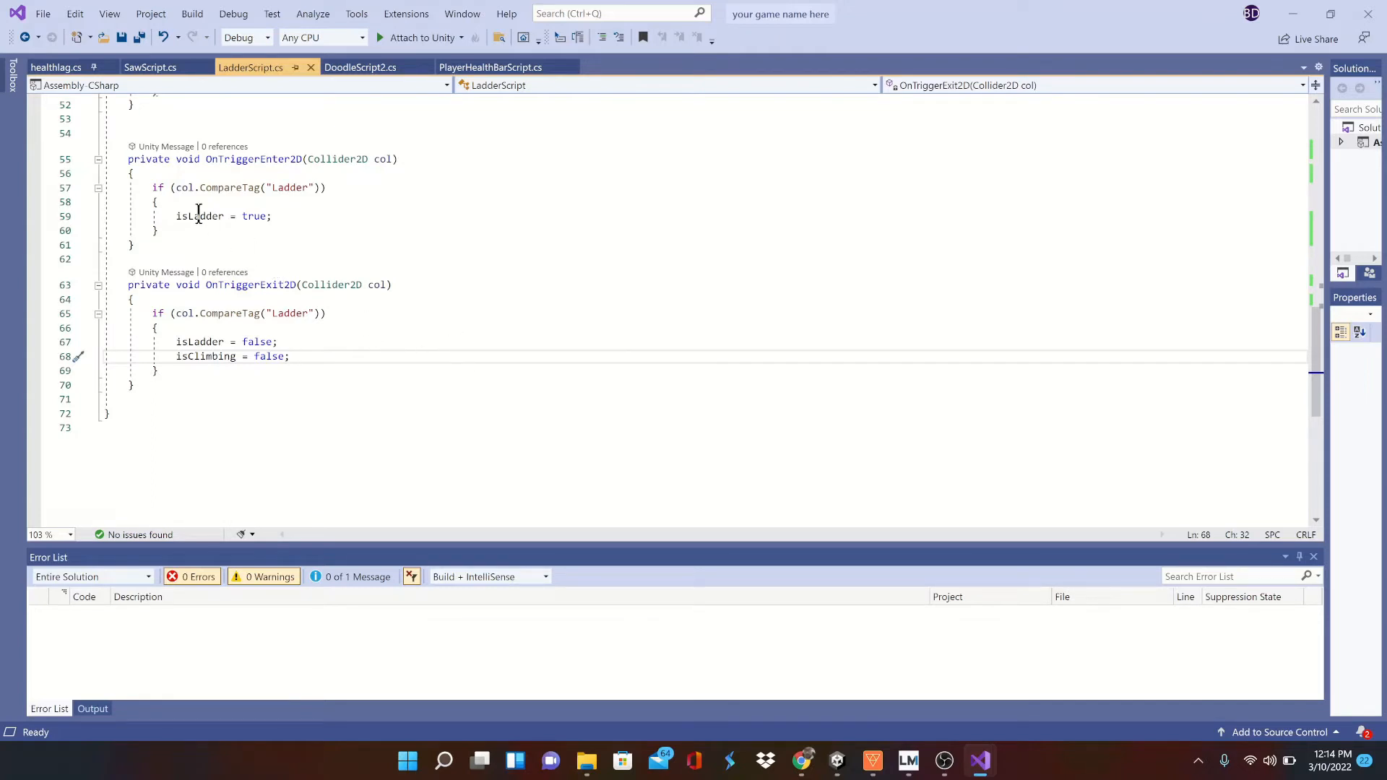
key("ctrl+s")
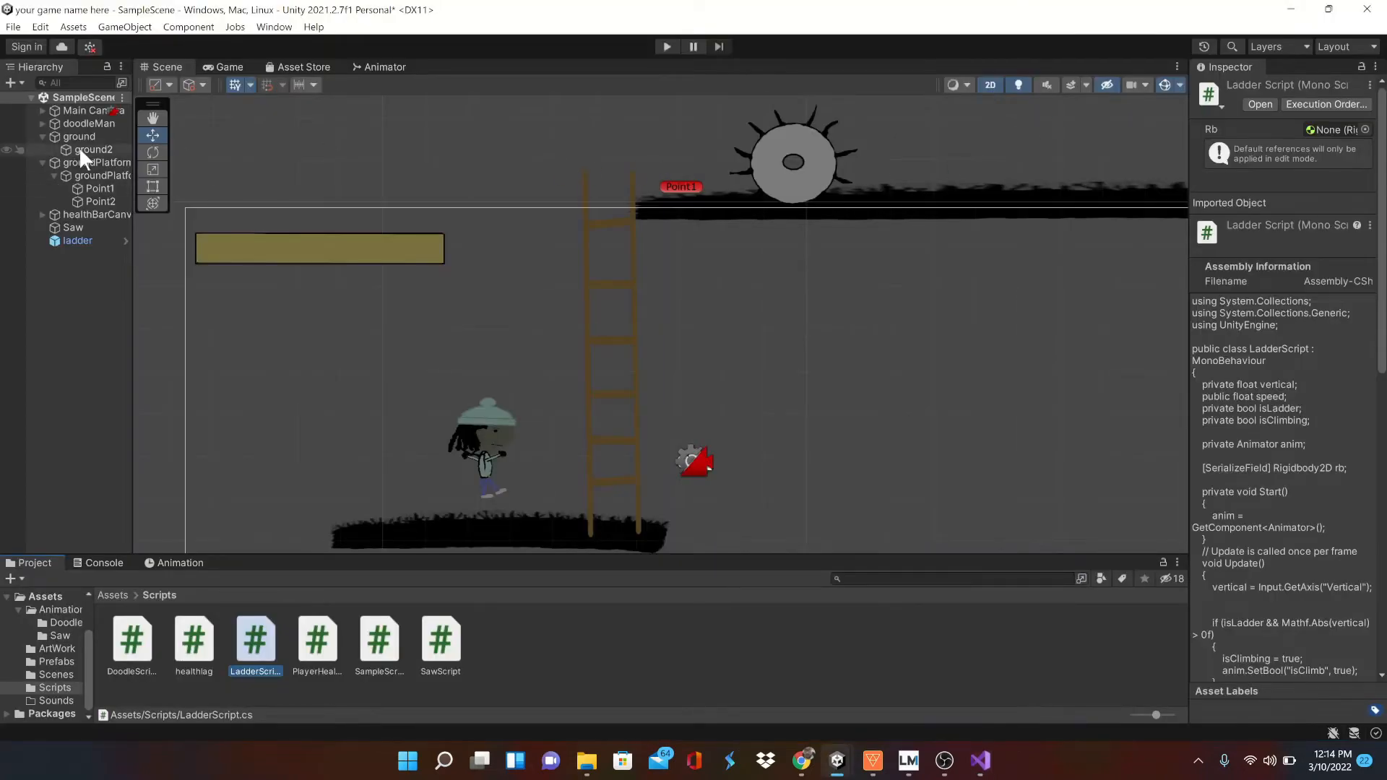
Give doodleMan a Ladder Script with Speed 3 and its own Rigidbody 2D in the Rb field.
left_click(90, 123)
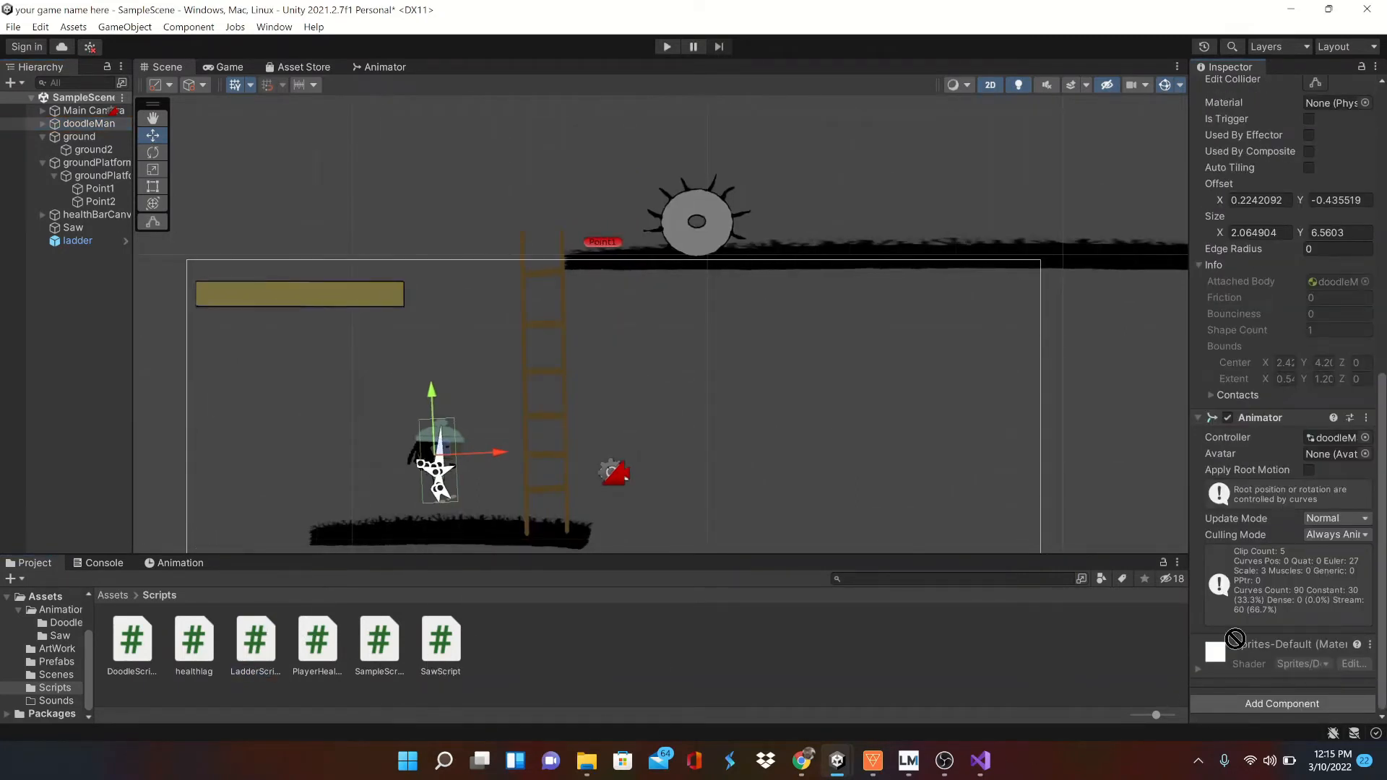
scroll("down", 3)
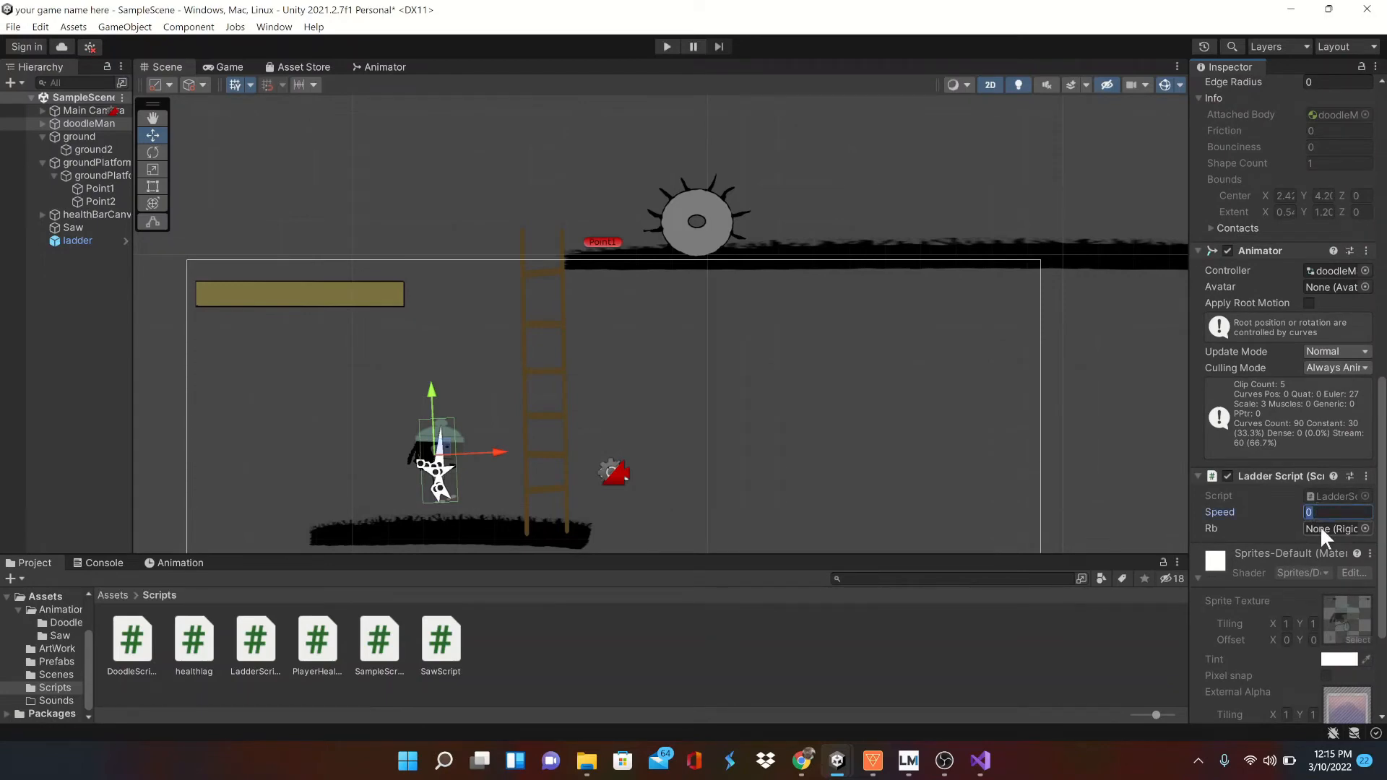
type("3")
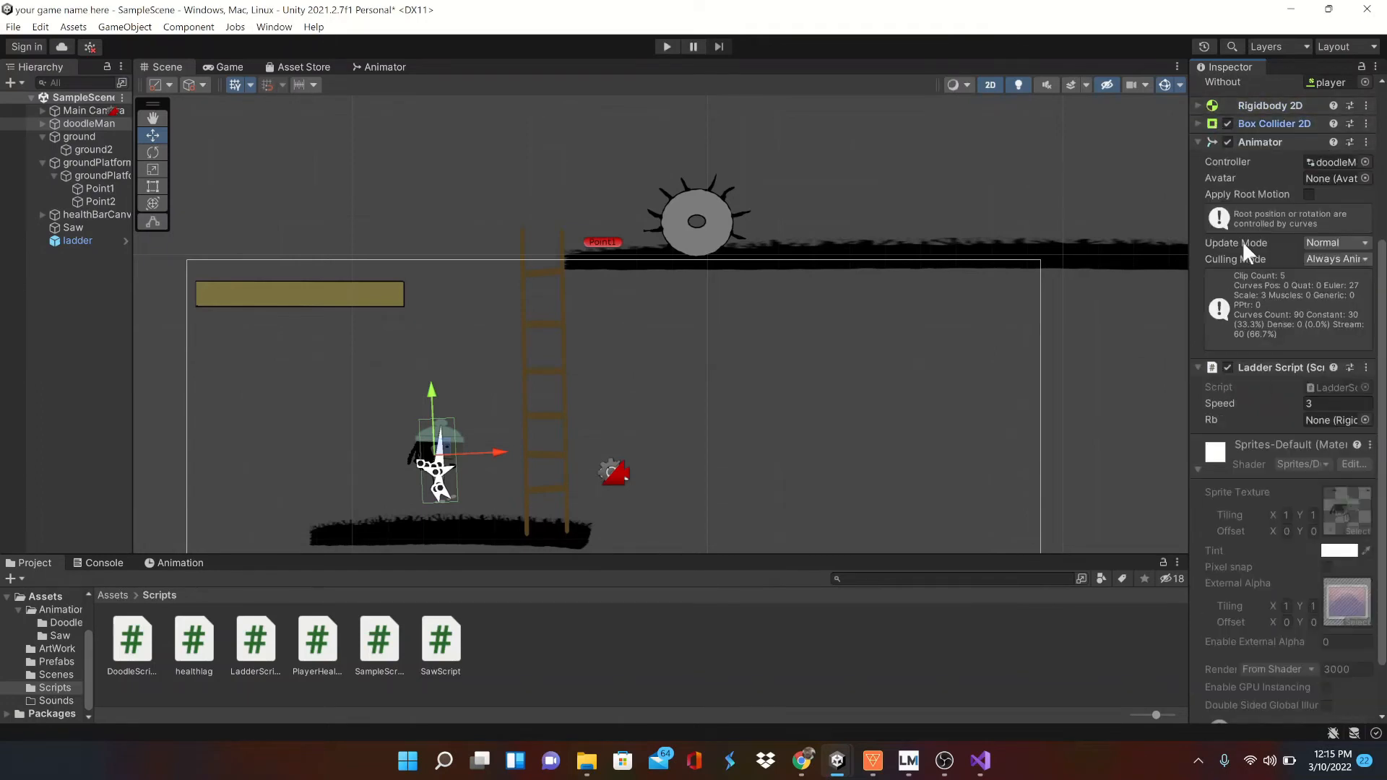
left_click(1331, 419)
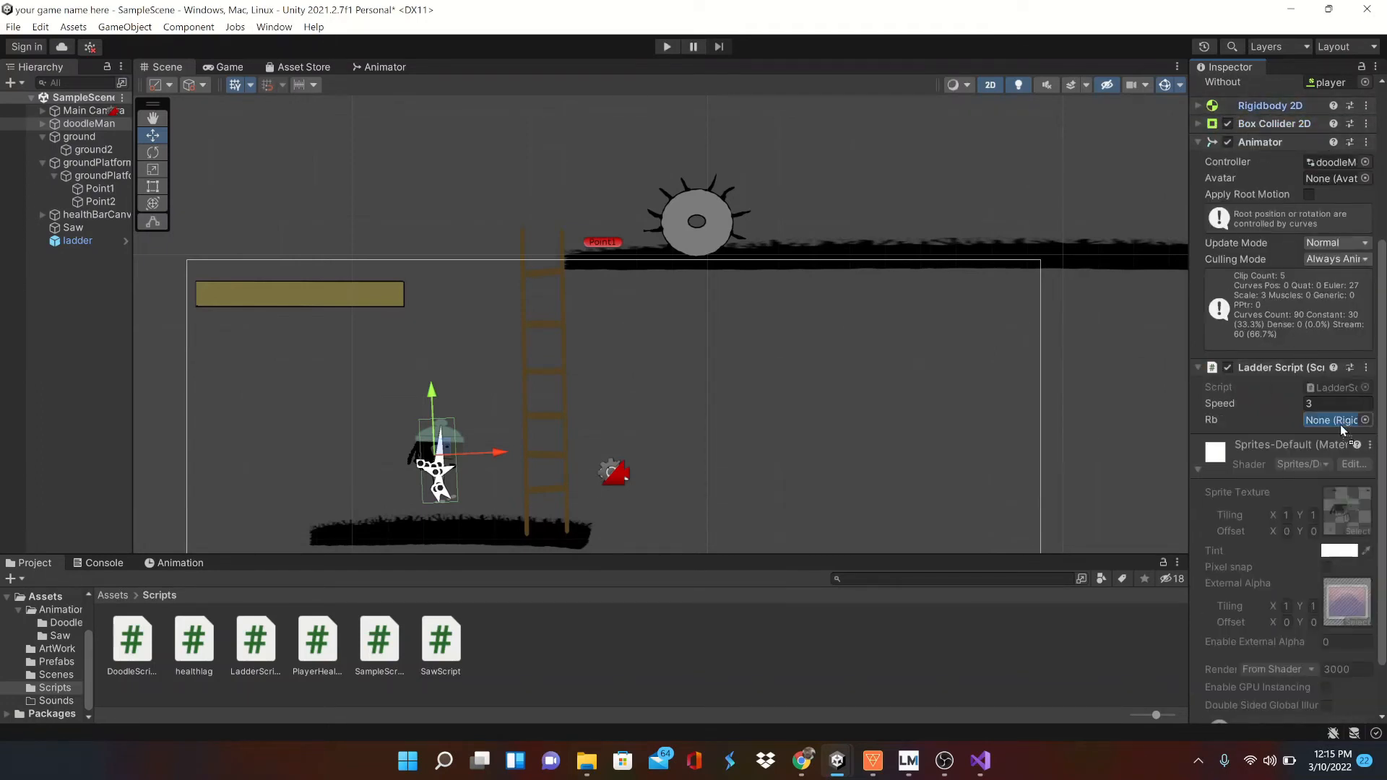
left_click(1330, 419)
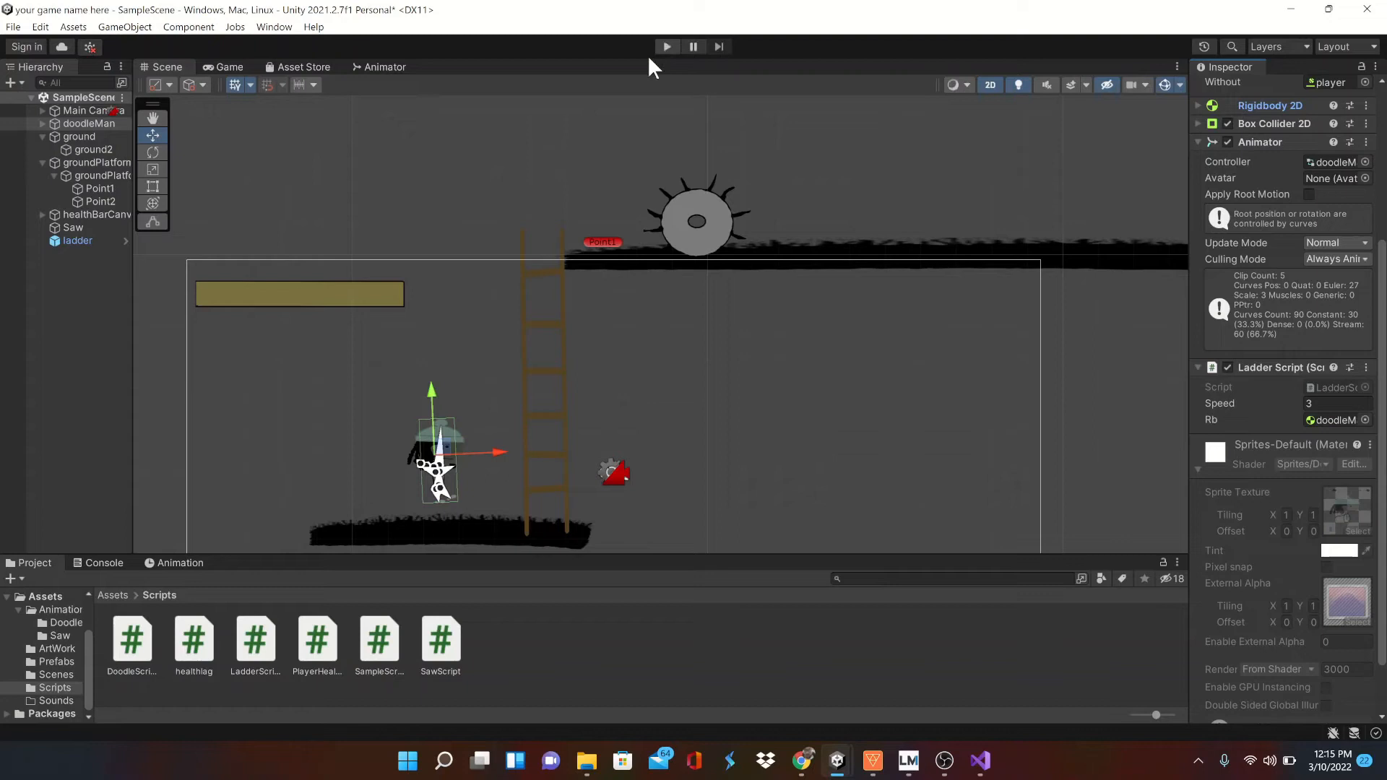
Play-test ladder climbing, then return to the editor where the ladder still reads Untagged.
left_click(90, 122)
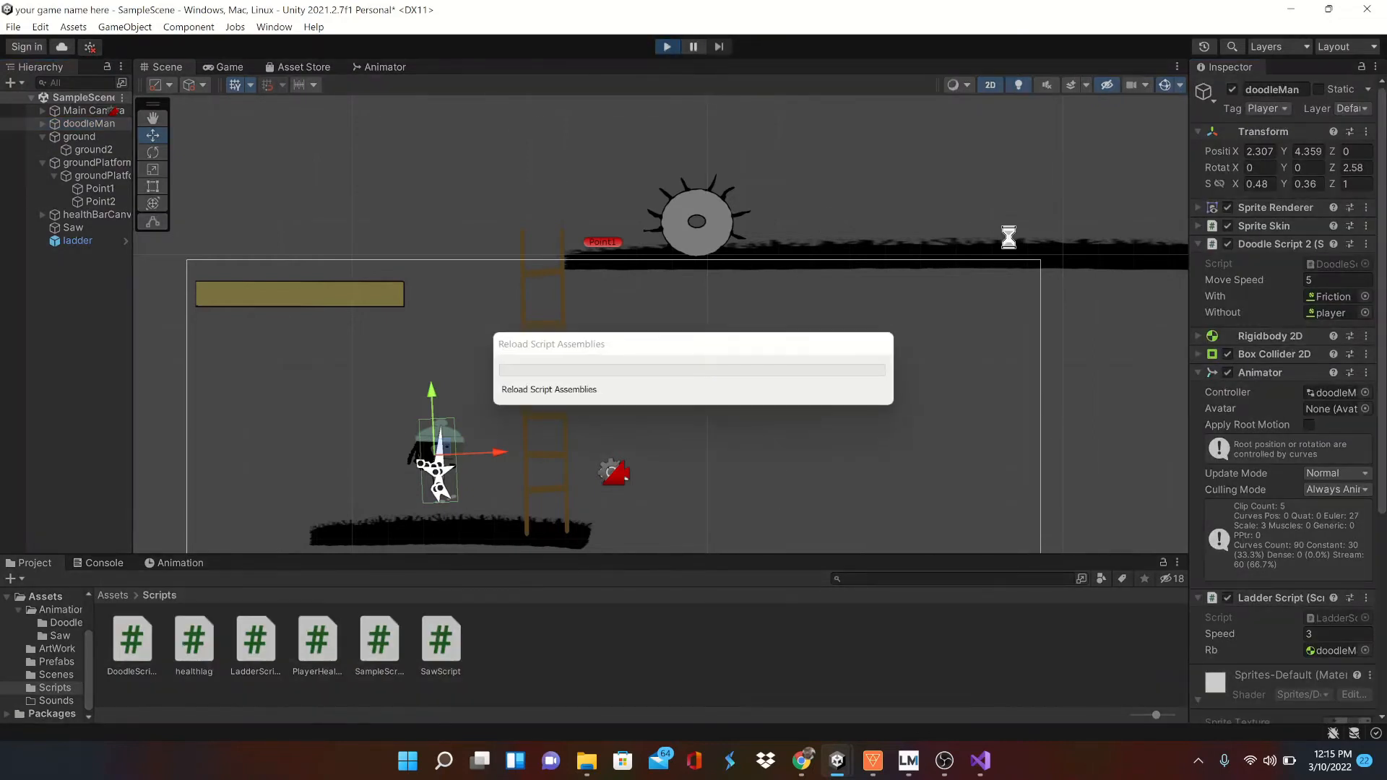
left_click(228, 66)
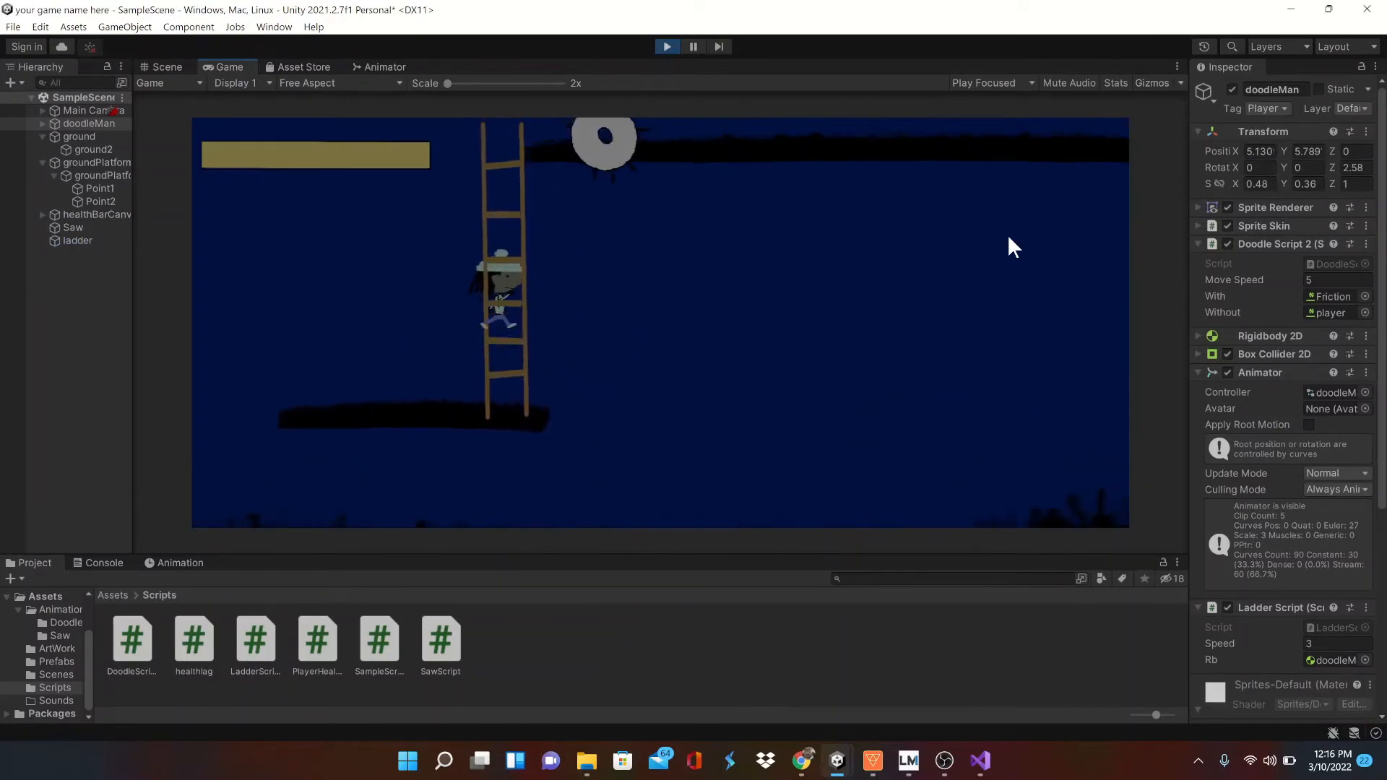
left_click(666, 47)
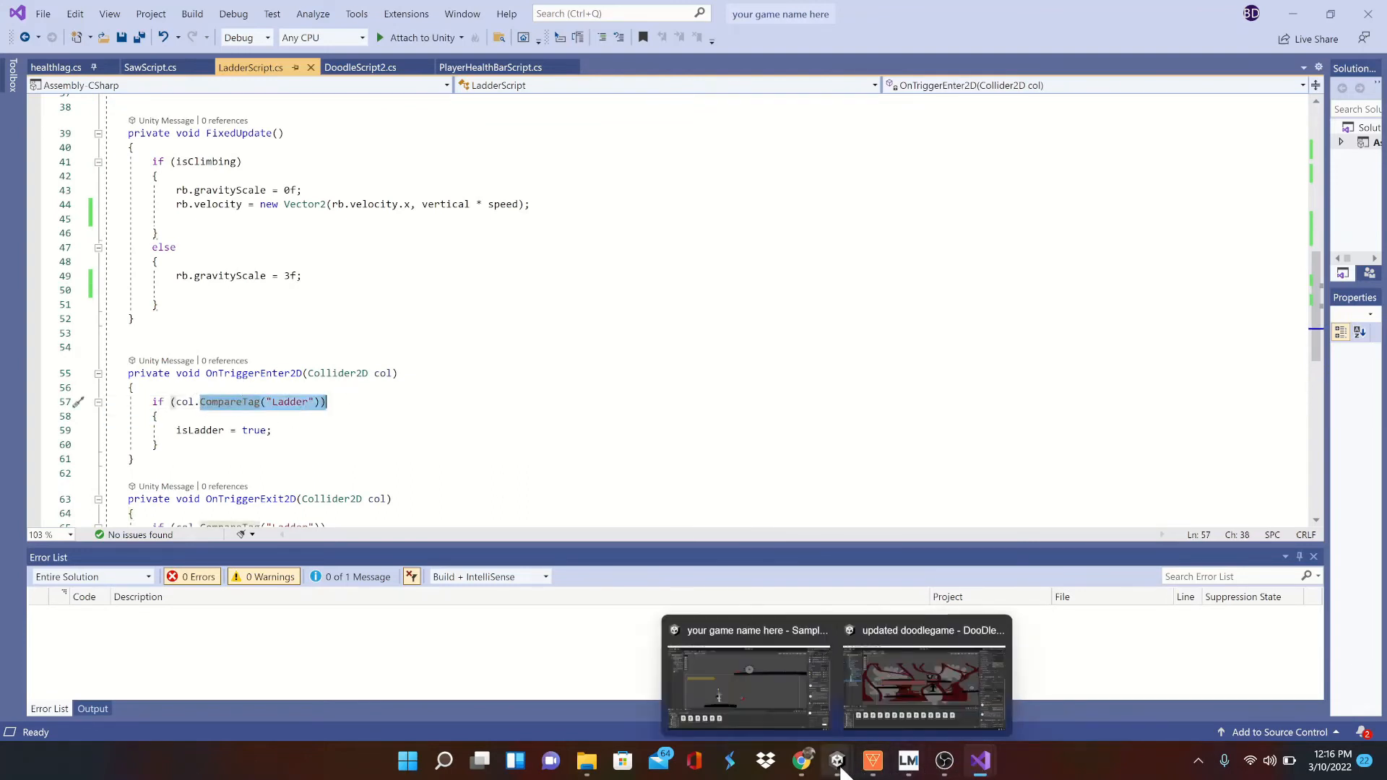
left_click(747, 630)
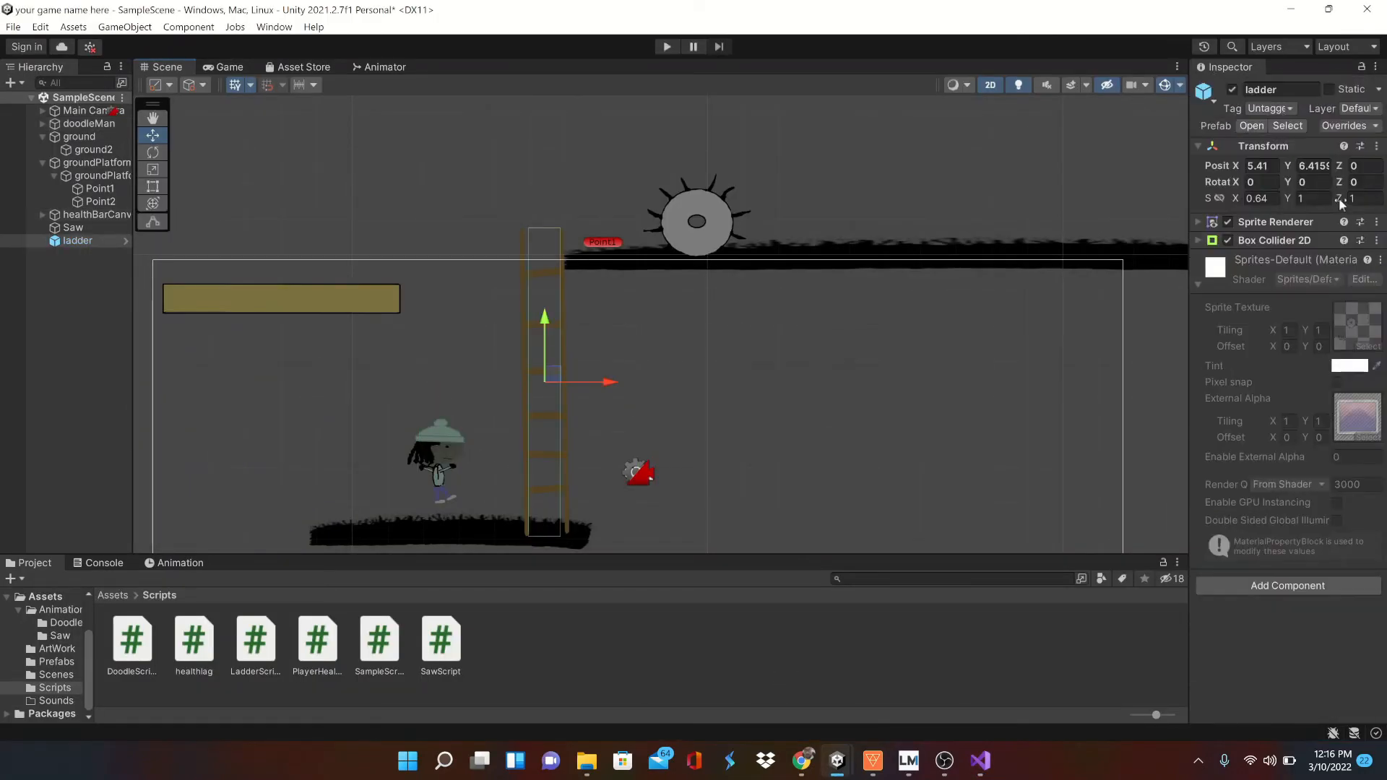
Confirm Ladder exists in the project's tags and assign the Ladder tag to the ladder object.
left_click(1269, 108)
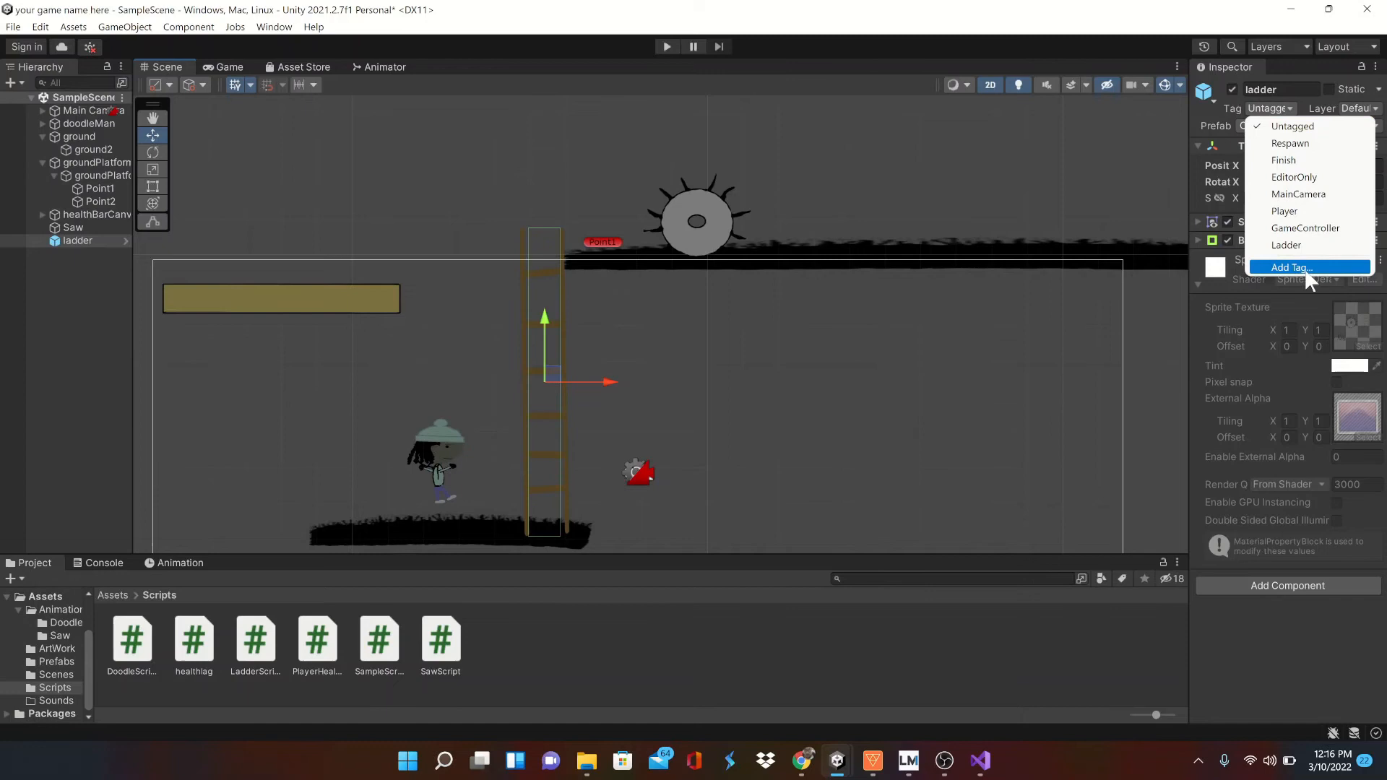
left_click(1290, 267)
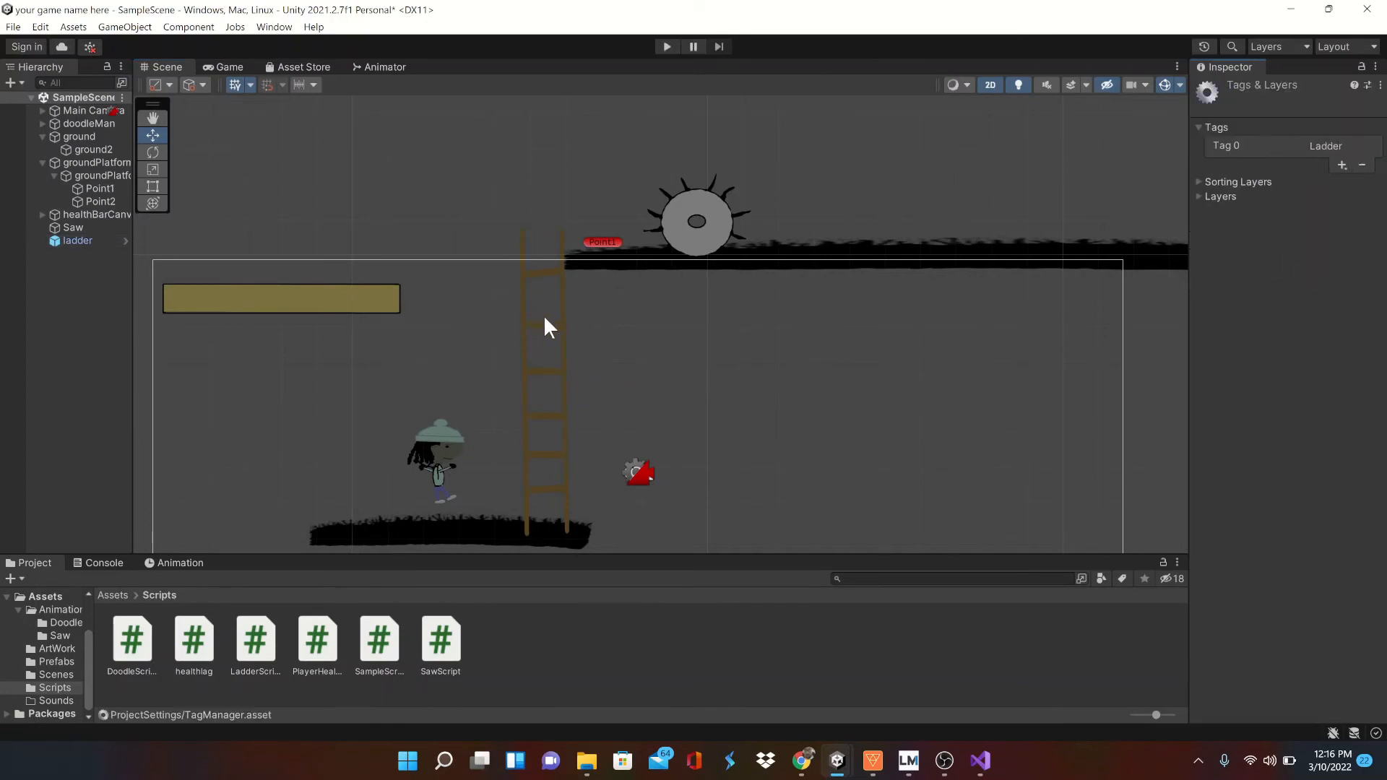
left_click(78, 242)
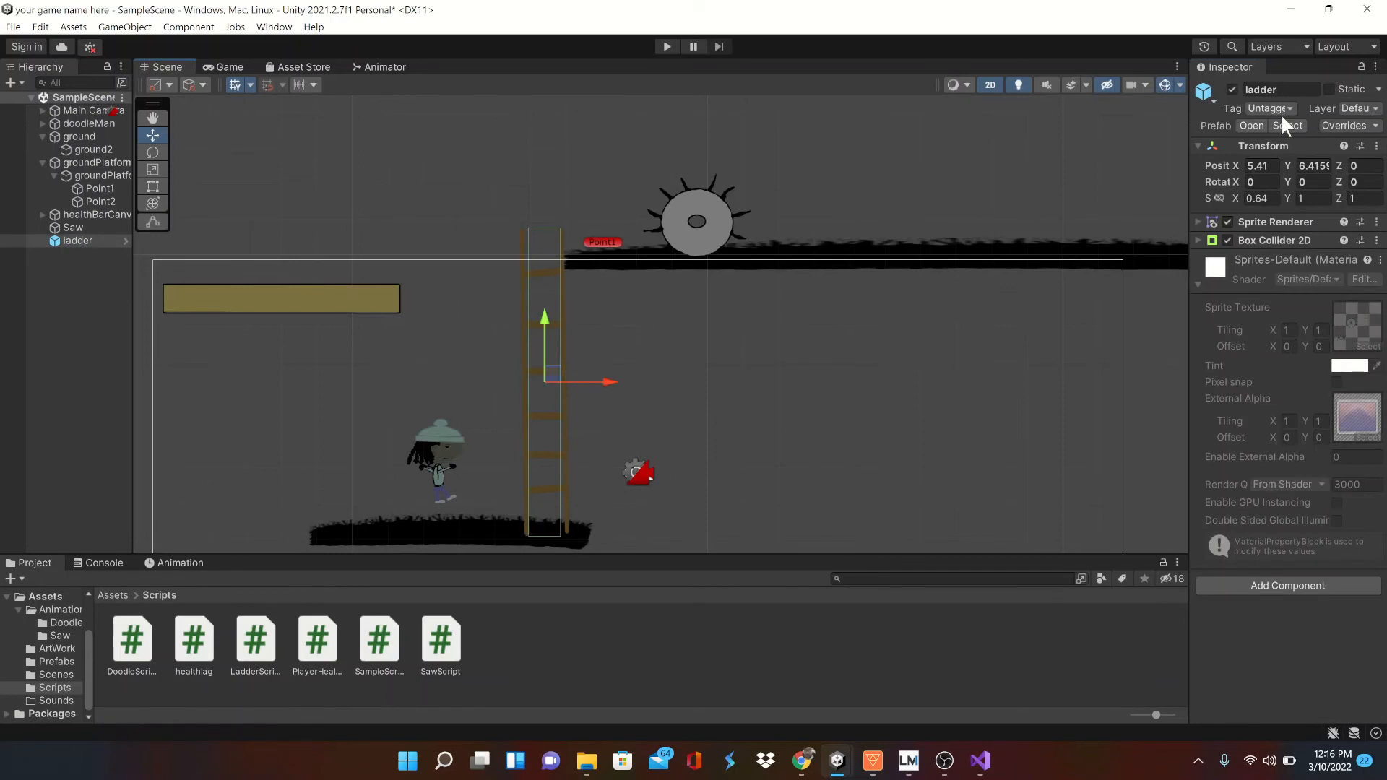
left_click(1267, 109)
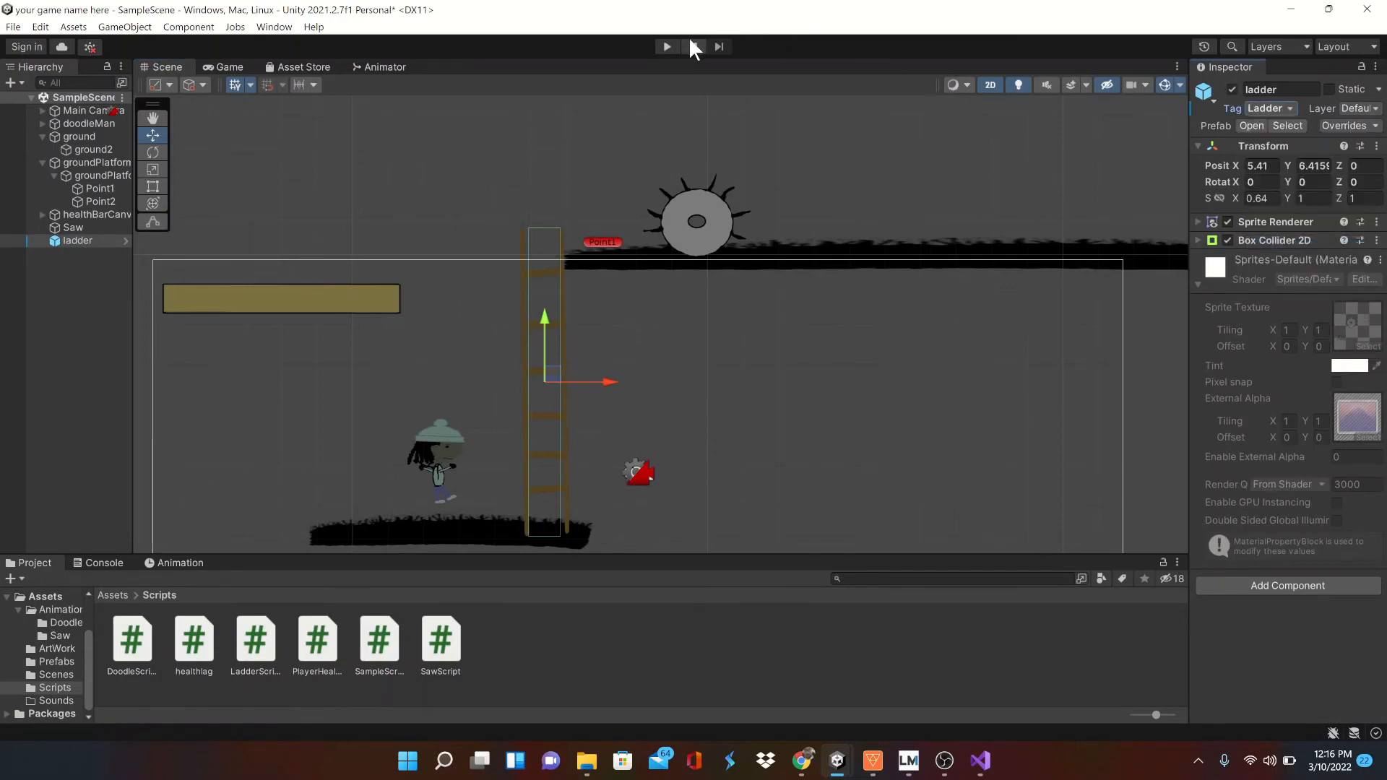
Run the scene to test the doodle player against the Ladder-tagged ladder.
left_click(664, 46)
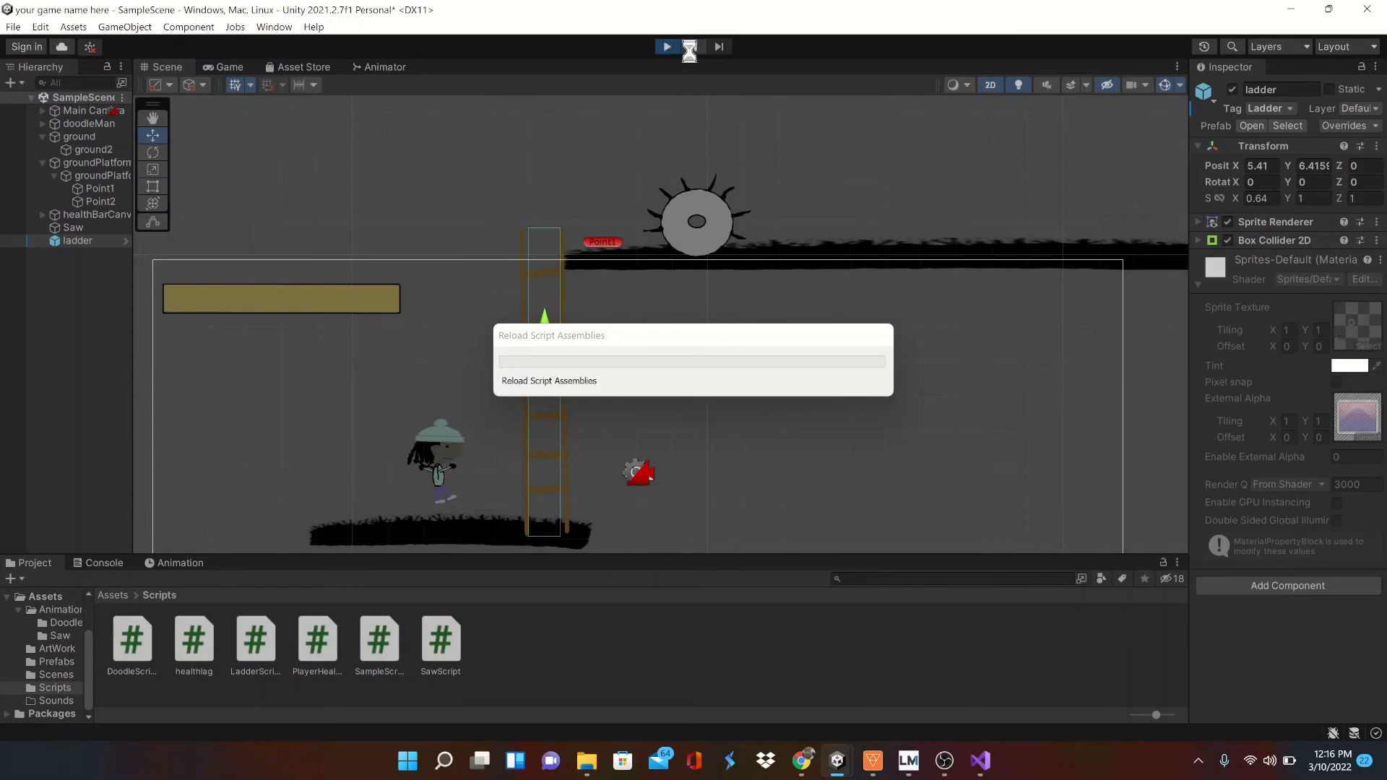
left_click(666, 46)
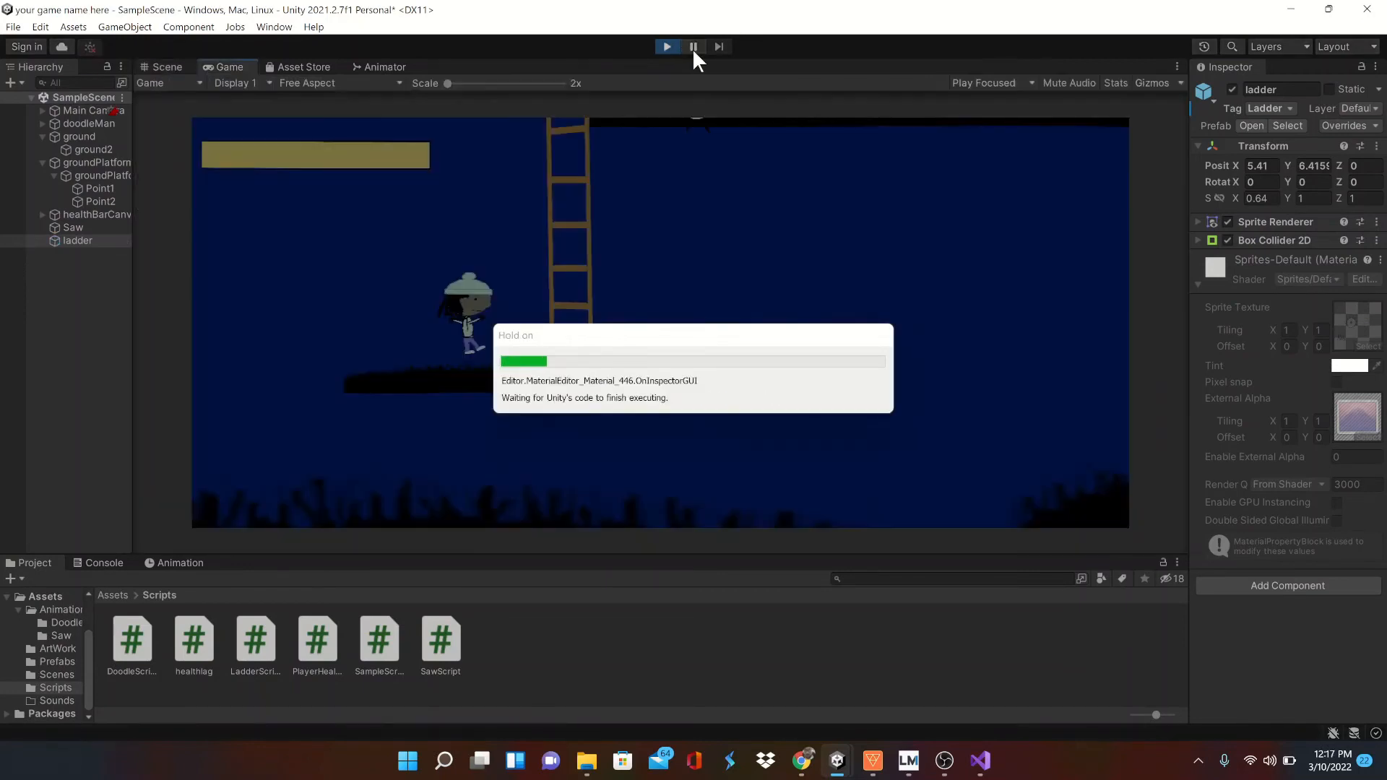